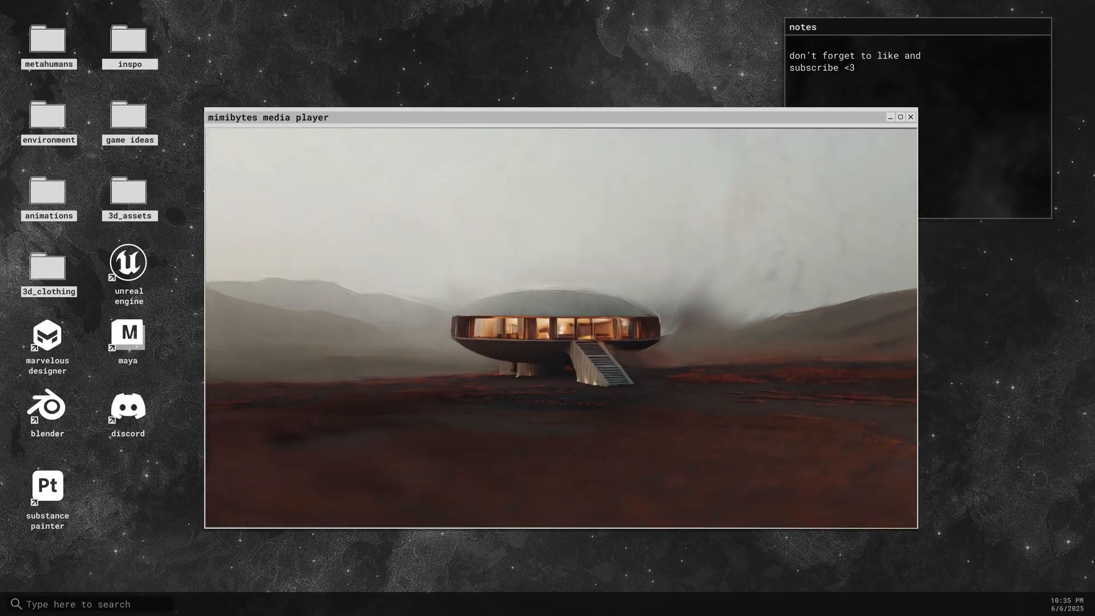
{"action": "mouse_move", "coordinate": [846, 470]}
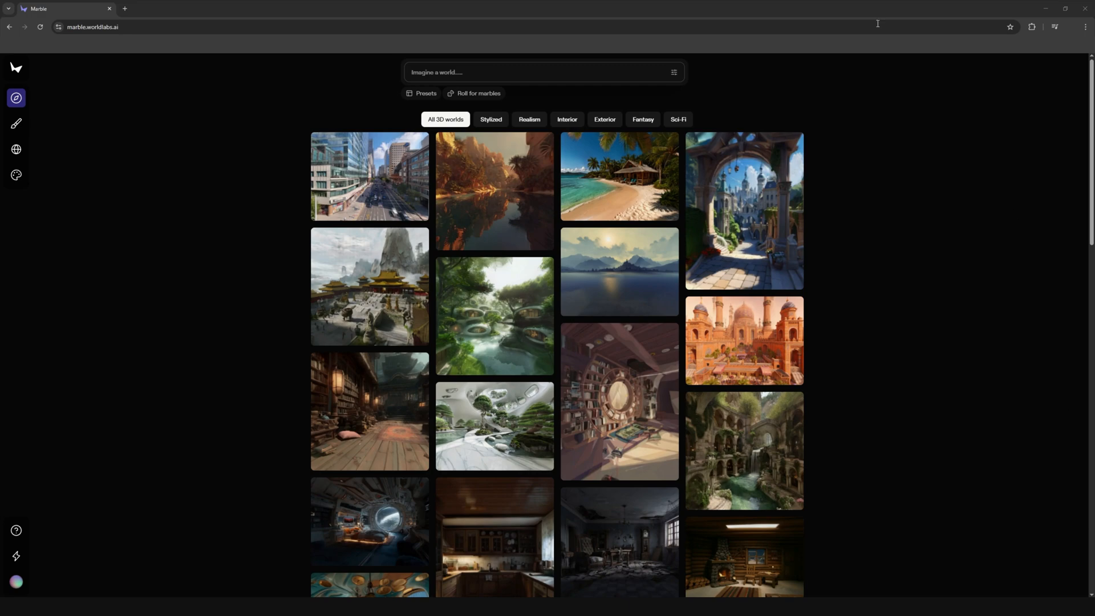
- Generate the 'Minimalist Serene Lounge' 360° panorama from the uploaded reference image
{"action": "left_click", "coordinate": [16, 124]}
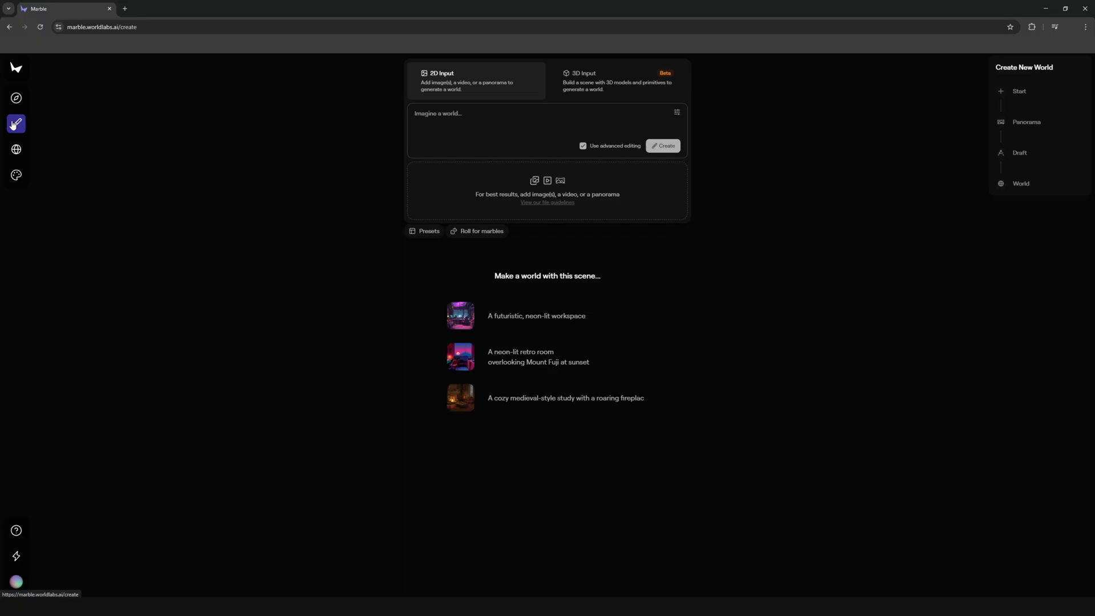
{"action": "mouse_move", "coordinate": [93, 195]}
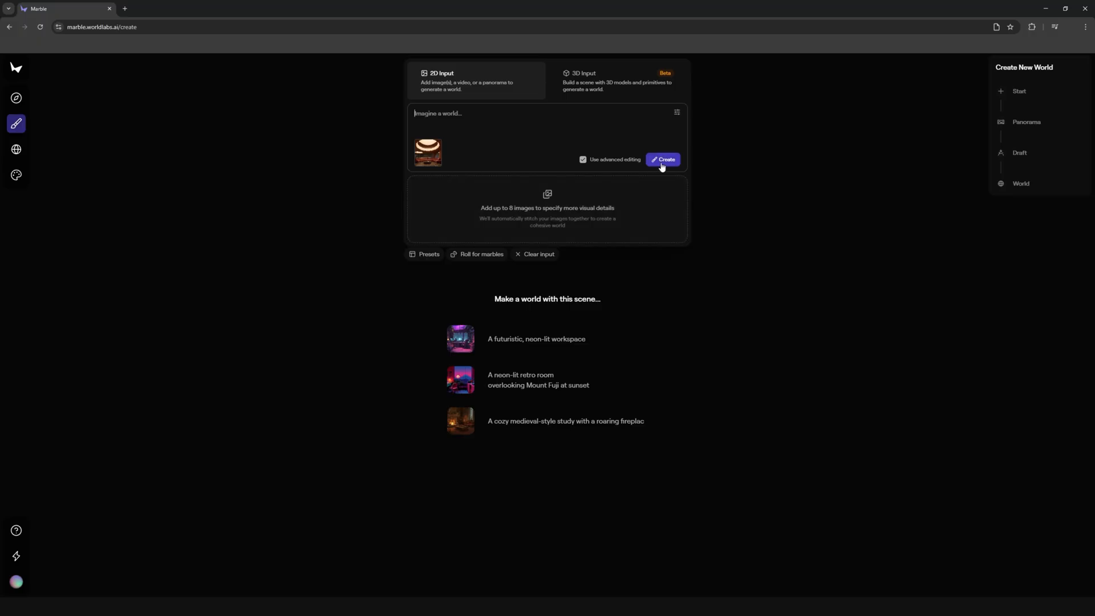
{"action": "left_click", "coordinate": [662, 160]}
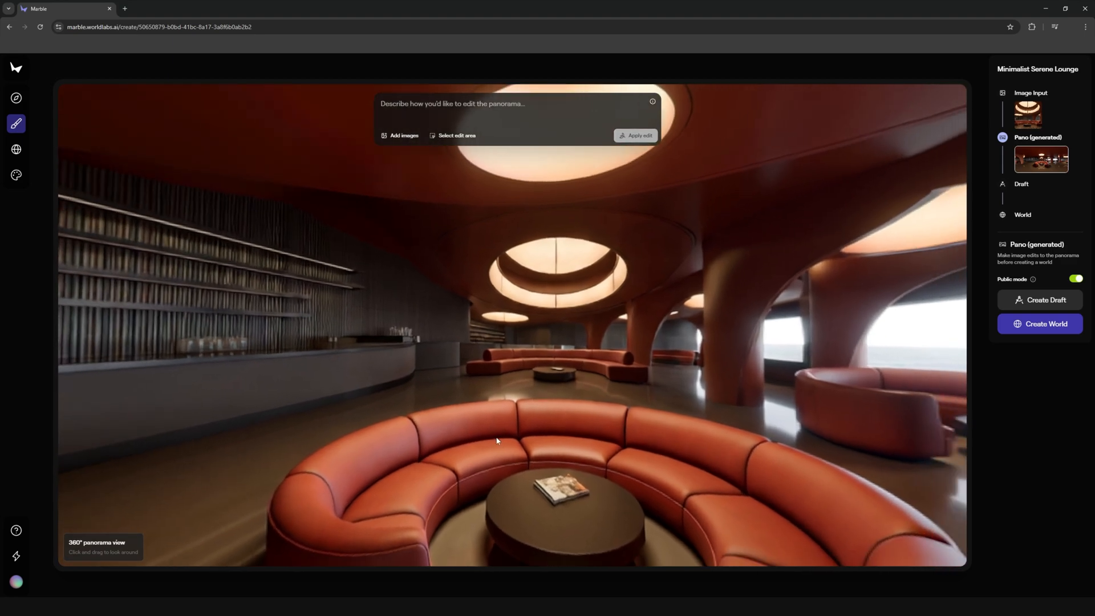
- Mark the empty left-wall shelves and apply the edit 'add cool books'
{"action": "left_click_drag", "start_coordinate": [497, 441], "coordinate": [646, 278]}
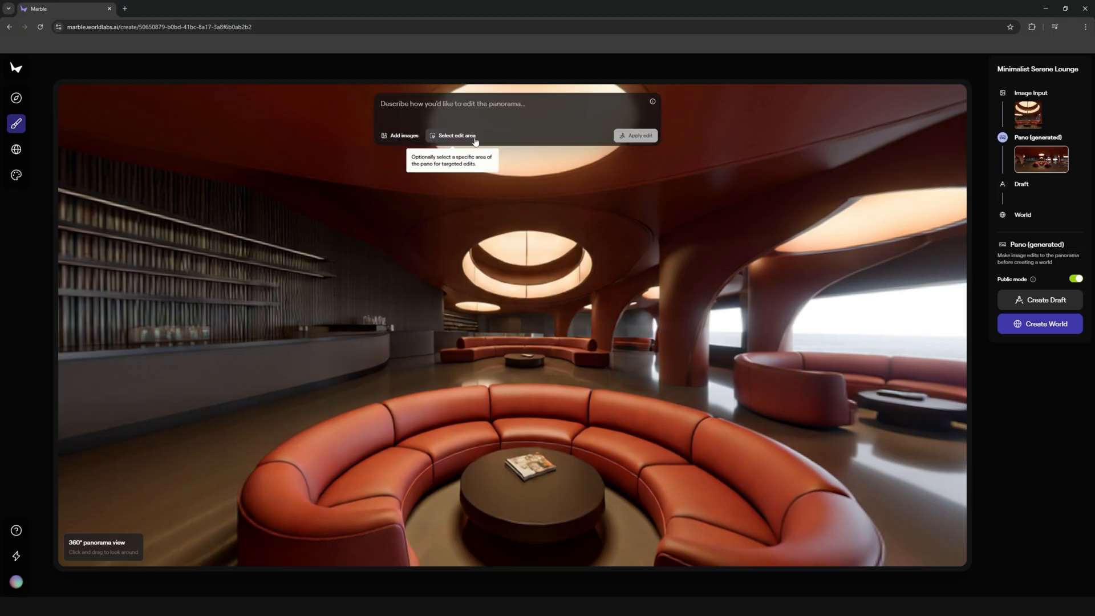
{"action": "left_click", "coordinate": [454, 136]}
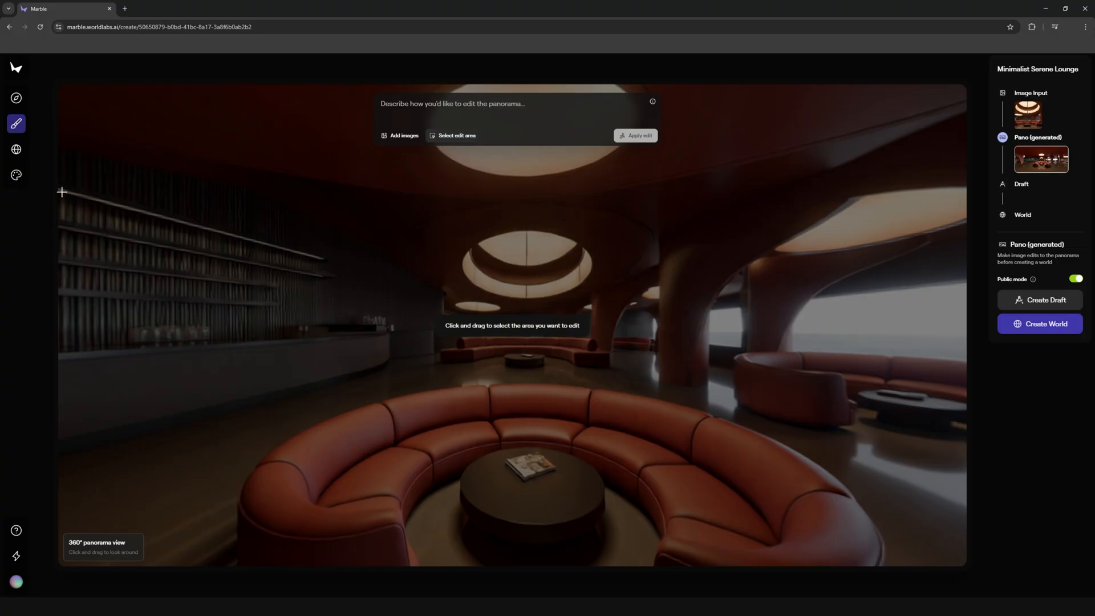
{"action": "left_click_drag", "start_coordinate": [62, 191], "coordinate": [374, 355]}
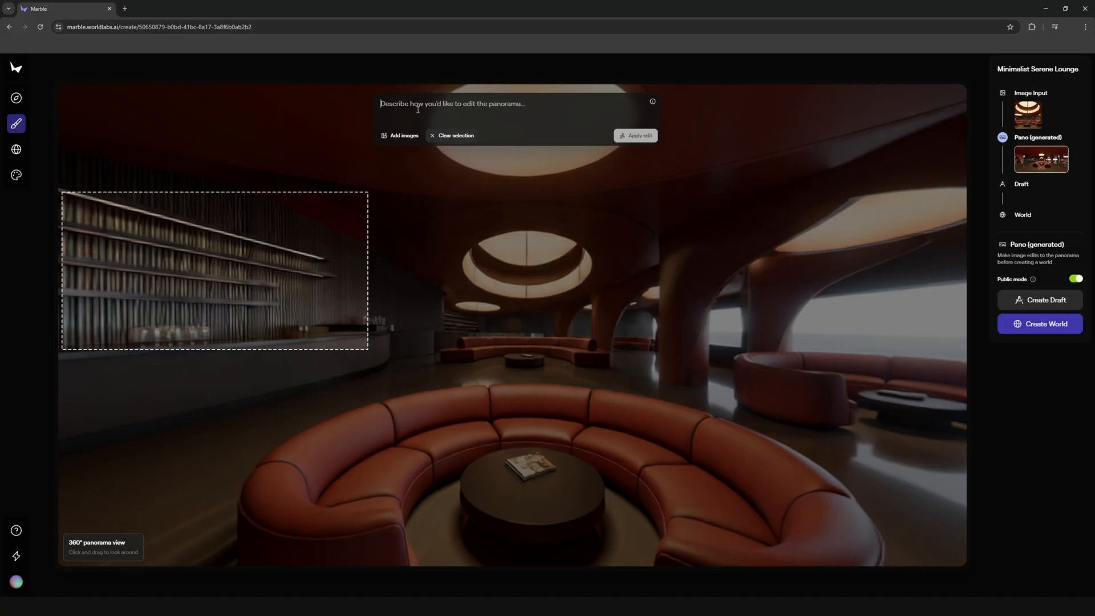
{"action": "type", "text": "add cpp"}
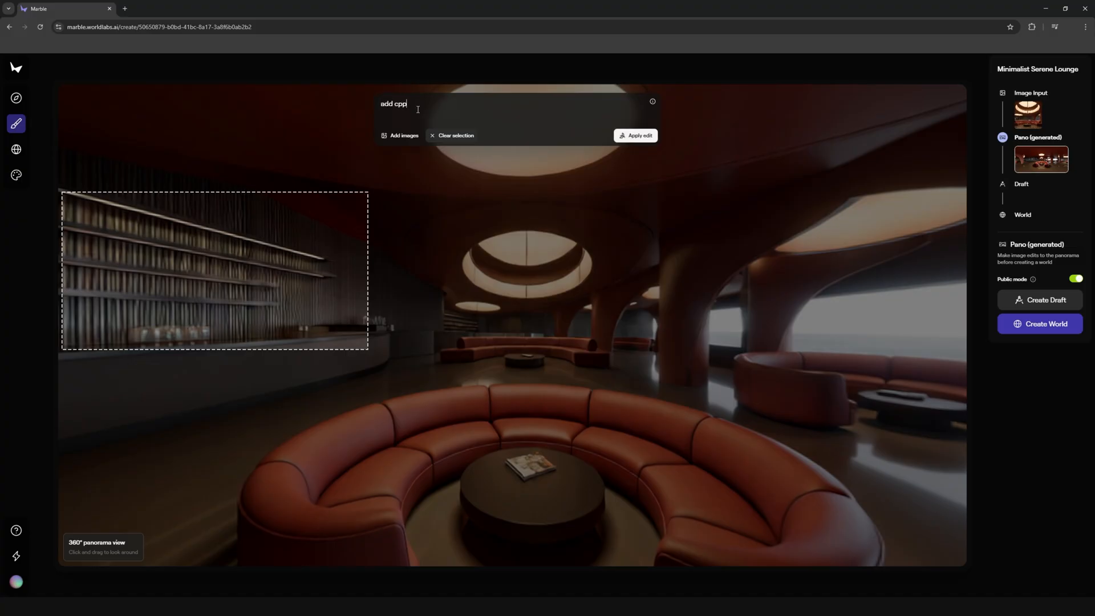
{"action": "key", "text": "Backspace"}
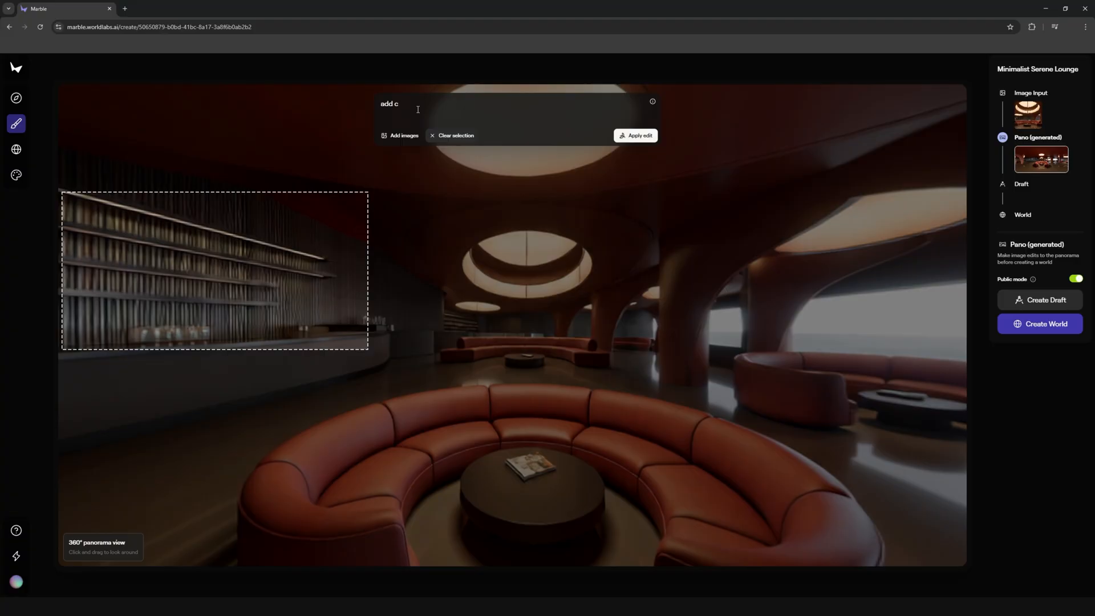
{"action": "type", "text": "ool boo"}
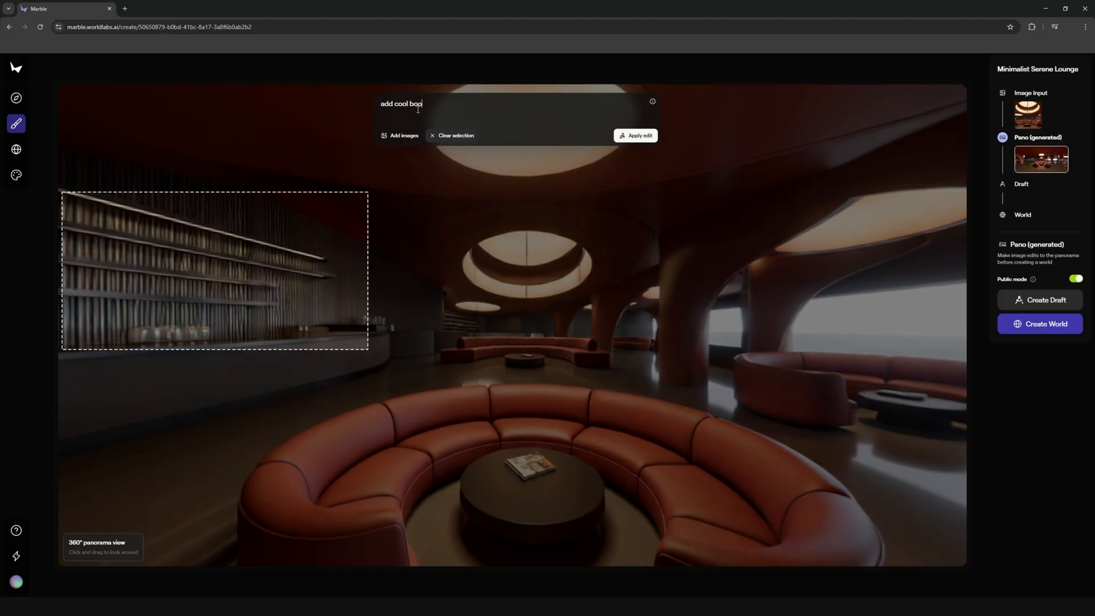
{"action": "left_click", "coordinate": [635, 135]}
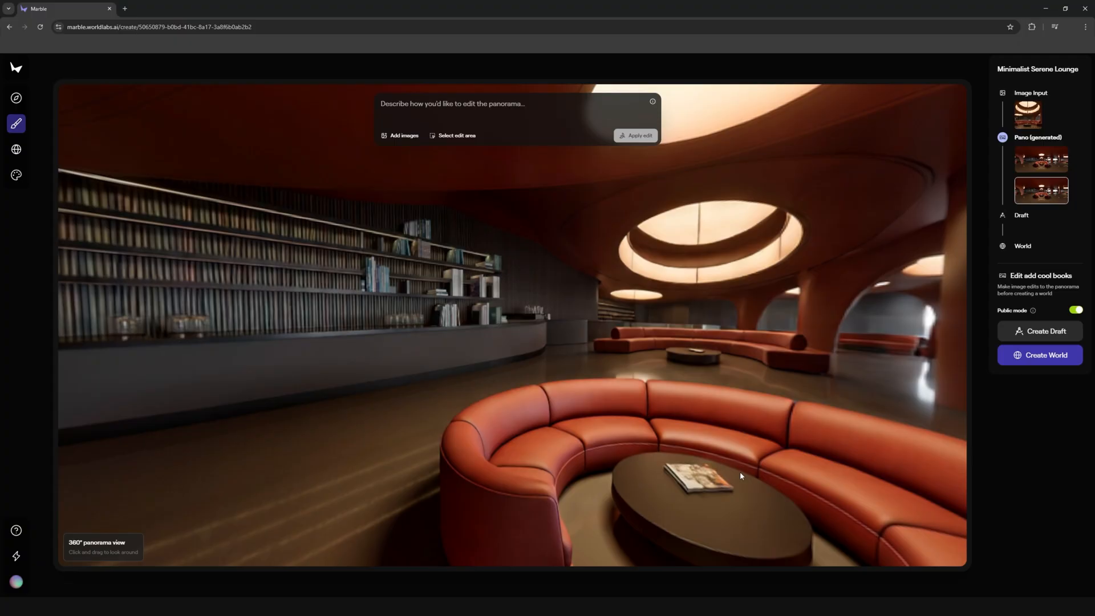
- Look around the book-filled lounge panorama and build an explorable 3D world from it
{"action": "left_click_drag", "start_coordinate": [741, 475], "coordinate": [774, 476]}
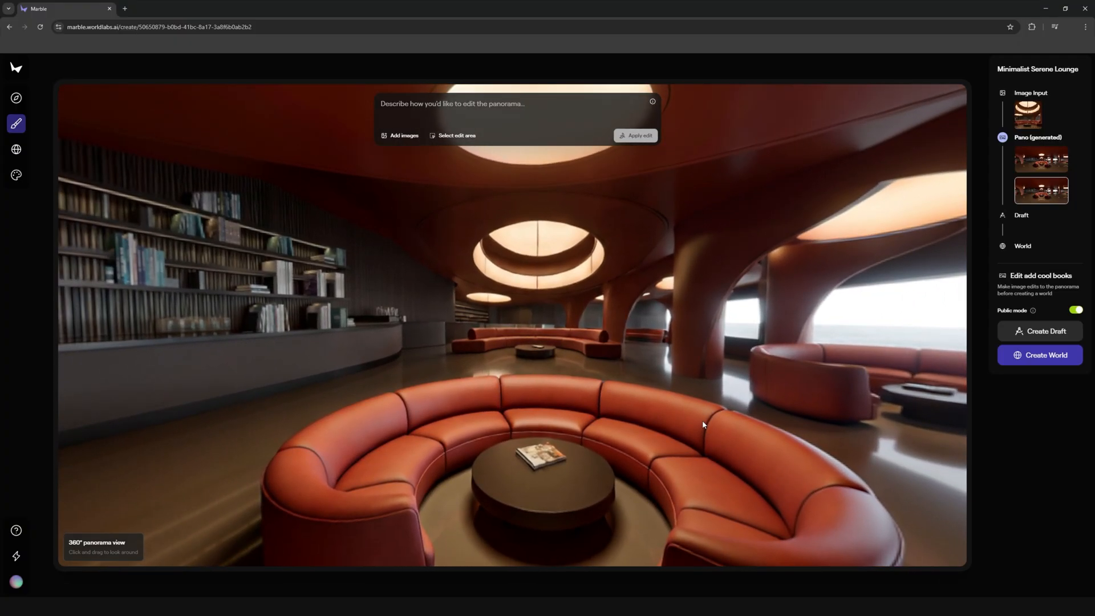
{"action": "mouse_move", "coordinate": [1040, 159]}
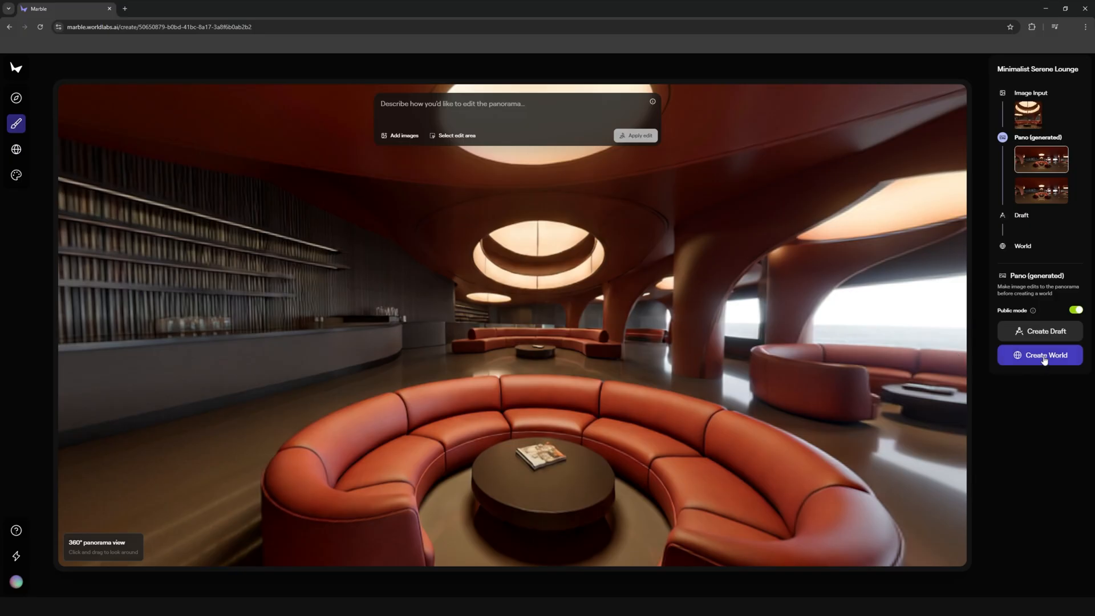
{"action": "left_click", "coordinate": [1040, 355]}
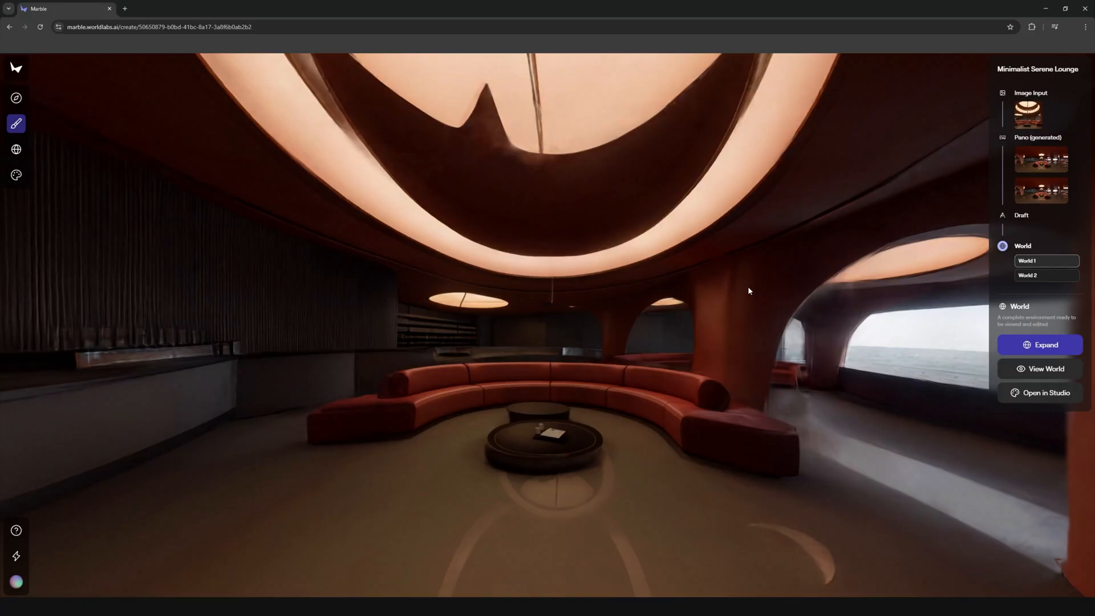
{"action": "mouse_move", "coordinate": [837, 414]}
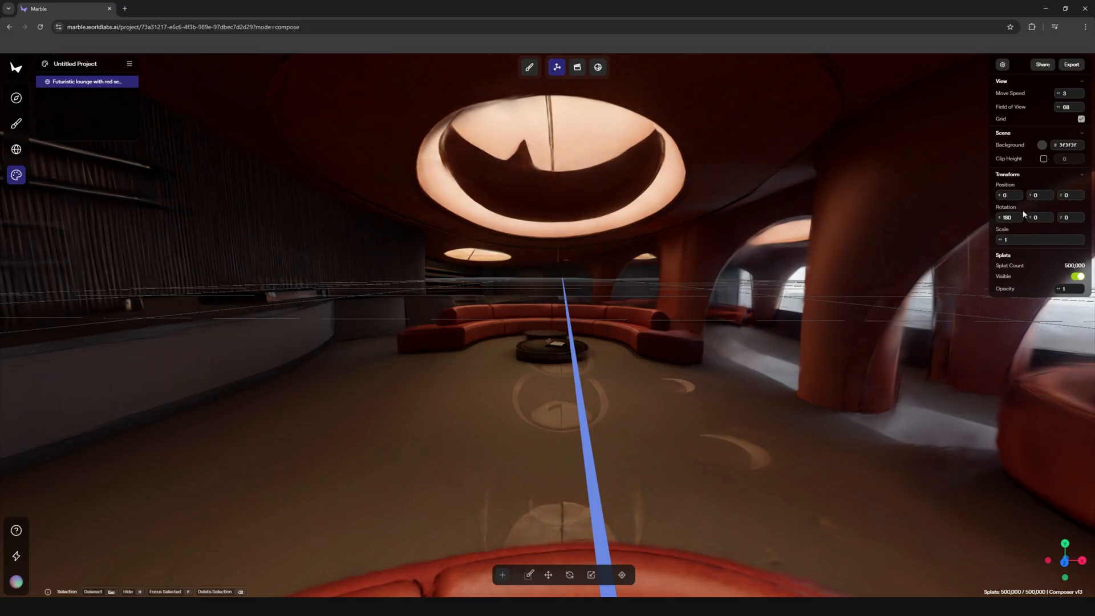
- In the Transform panel, set Rotation X to 0 and Scale to 1.8
{"action": "left_click", "coordinate": [1008, 218]}
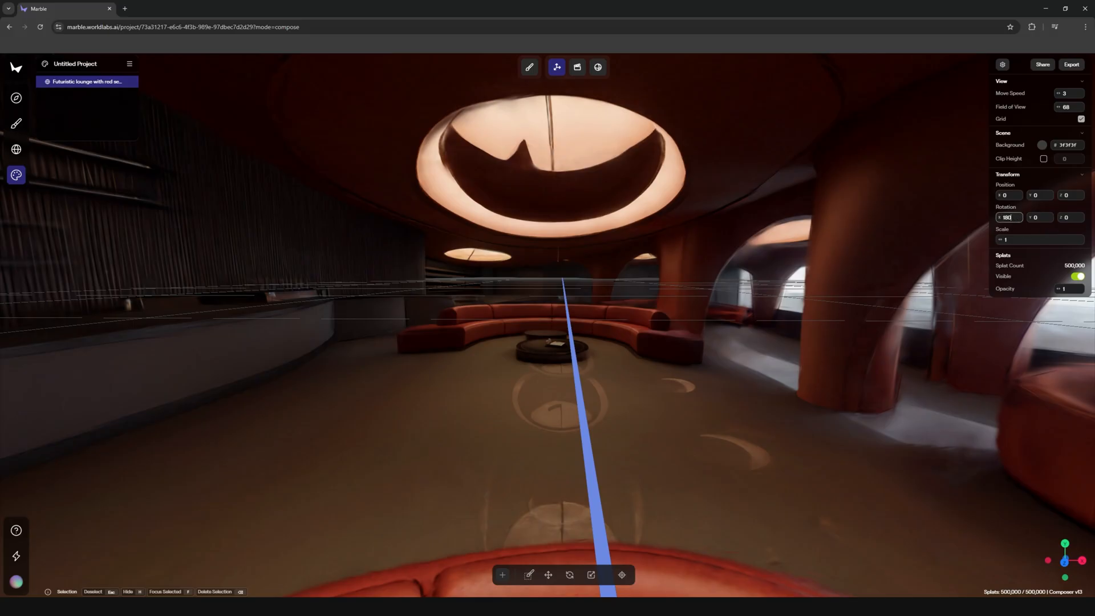
{"action": "type", "text": "0"}
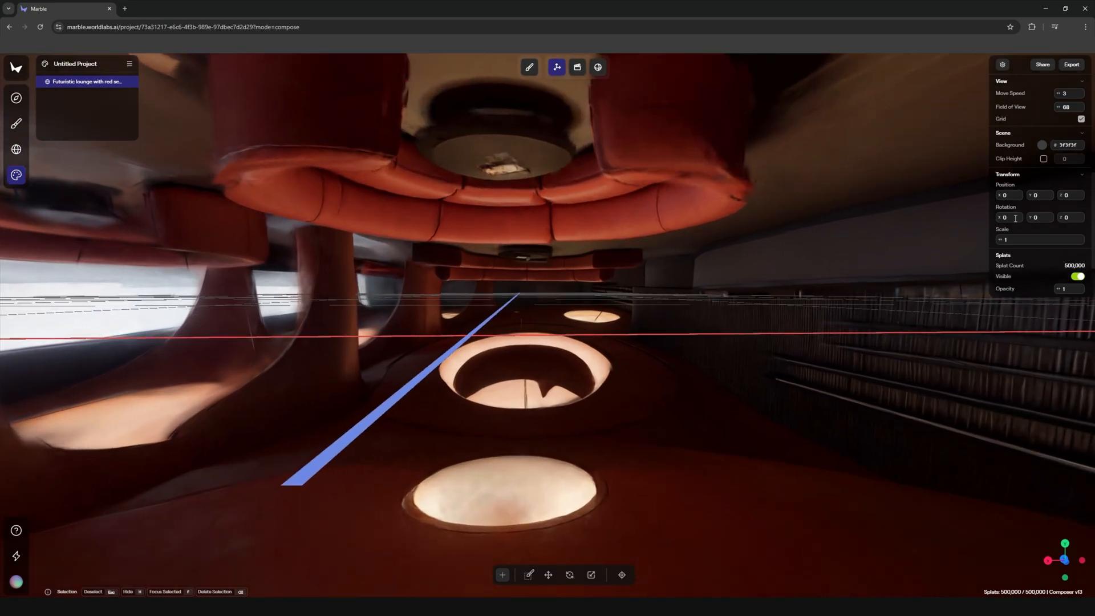
{"action": "left_click", "coordinate": [1040, 240]}
{"action": "type", "text": ".8"}
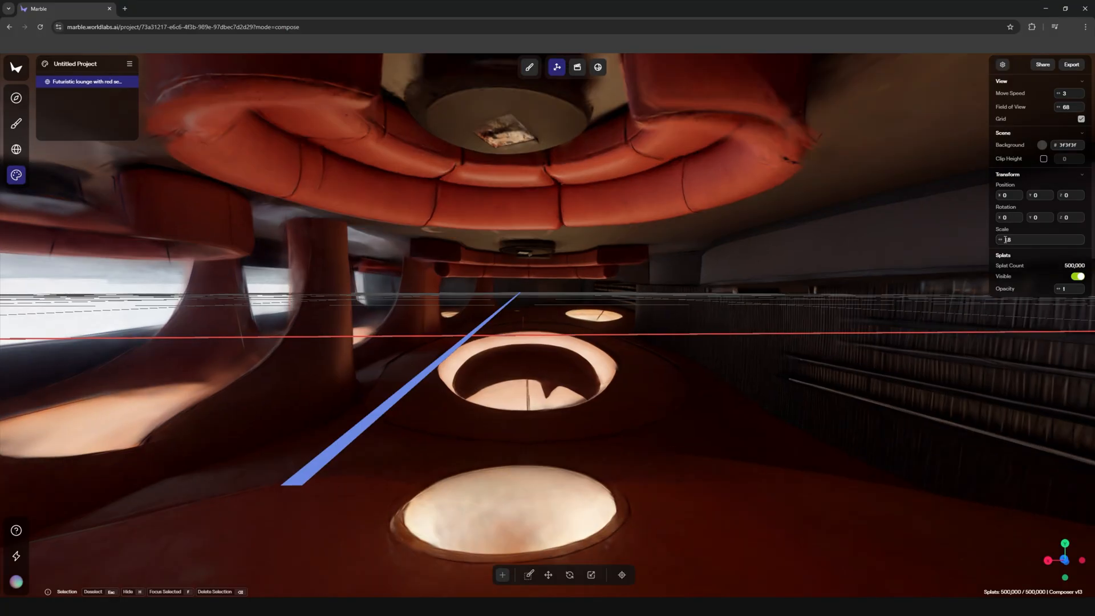
{"action": "left_click", "coordinate": [1034, 240]}
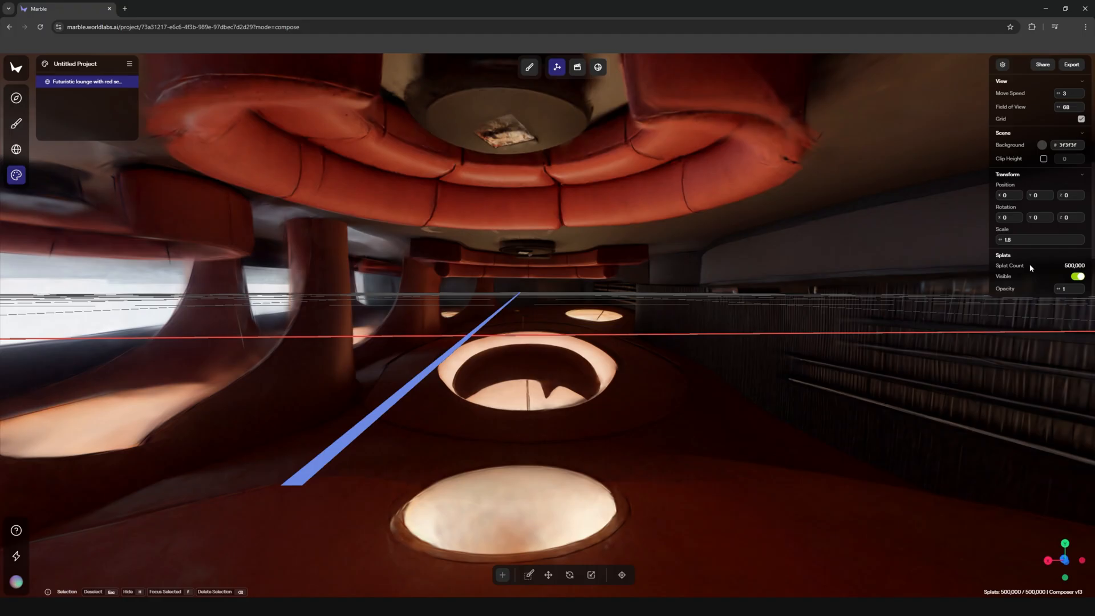
{"action": "left_click", "coordinate": [1071, 65]}
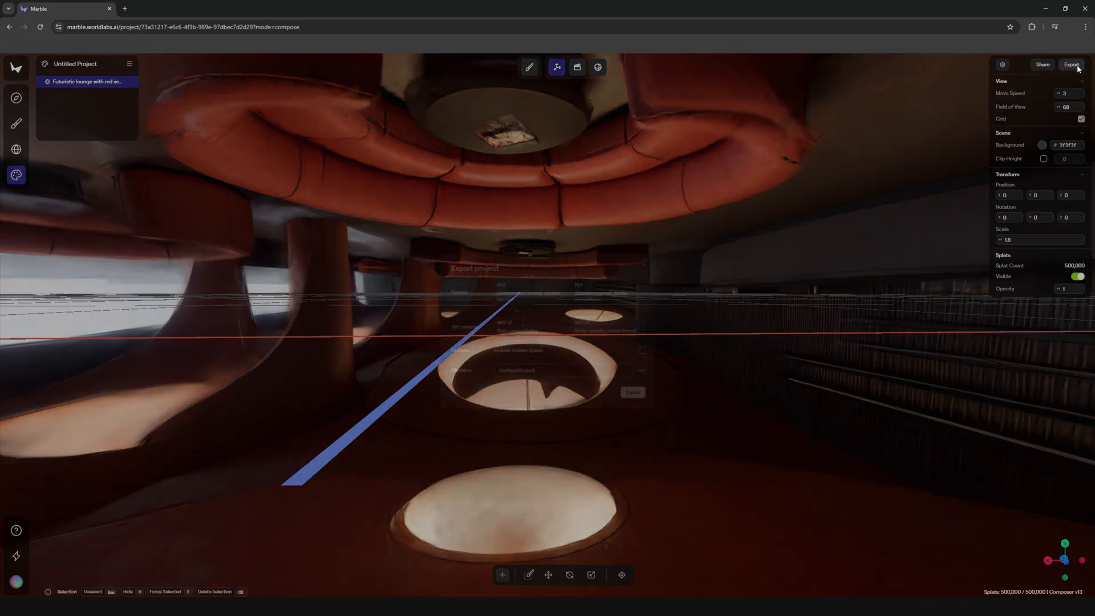
- Export the lounge world in PLY format under the file name Final_RedInterior
{"action": "left_click", "coordinate": [1071, 64]}
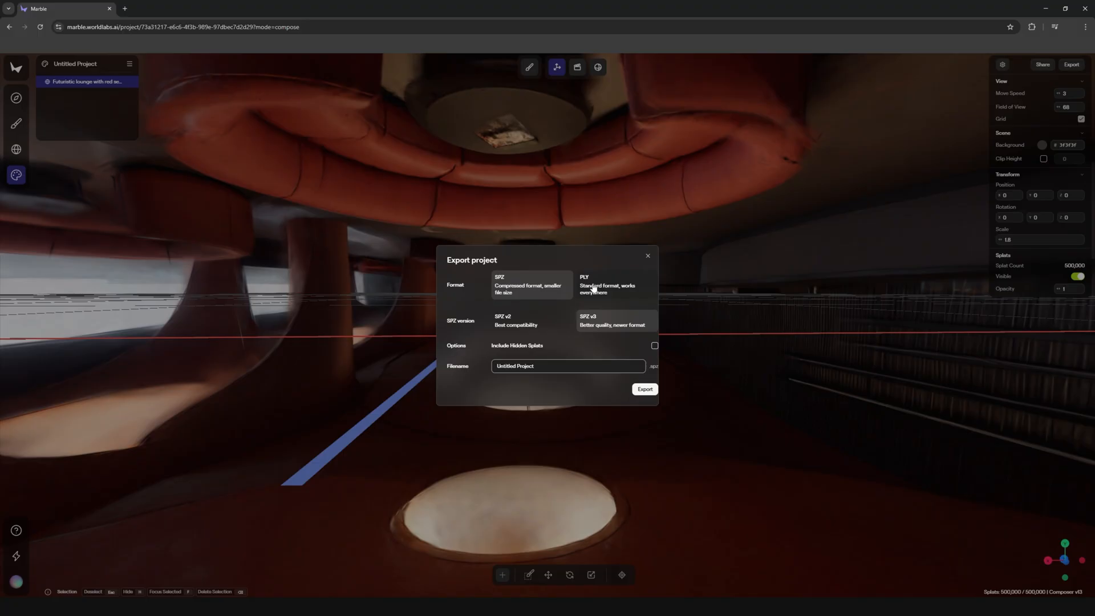
{"action": "left_click", "coordinate": [610, 285]}
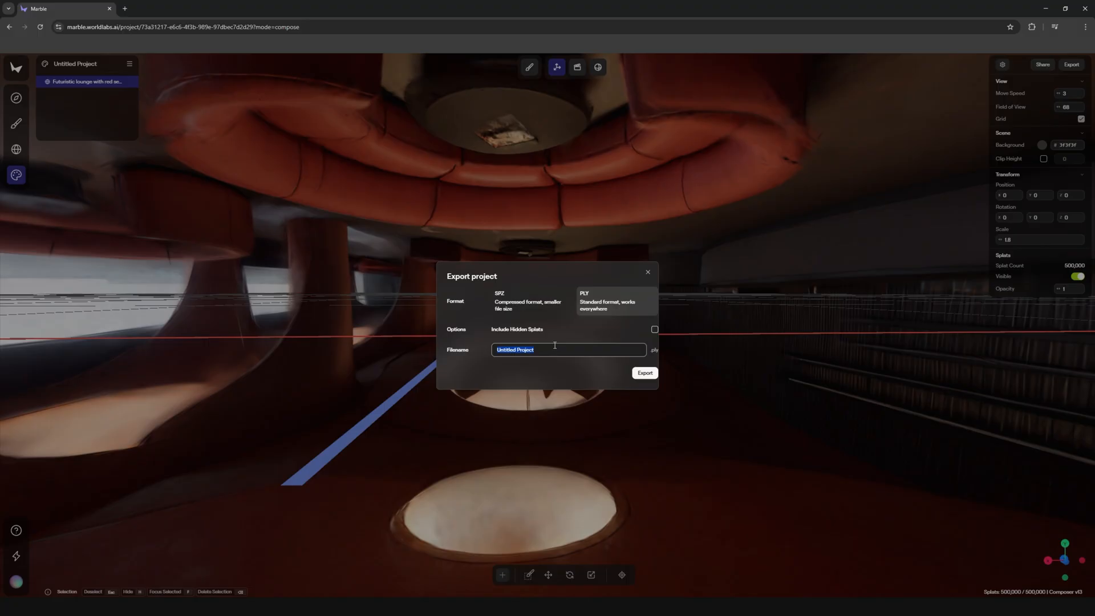
{"action": "type", "text": "Final_"}
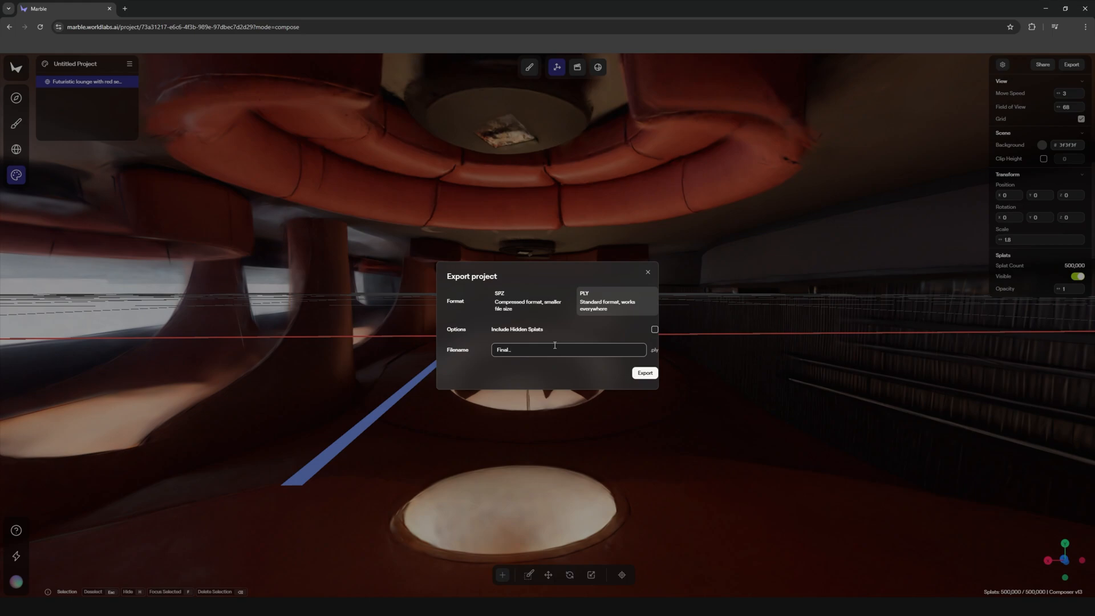
{"action": "type", "text": "RedInterior"}
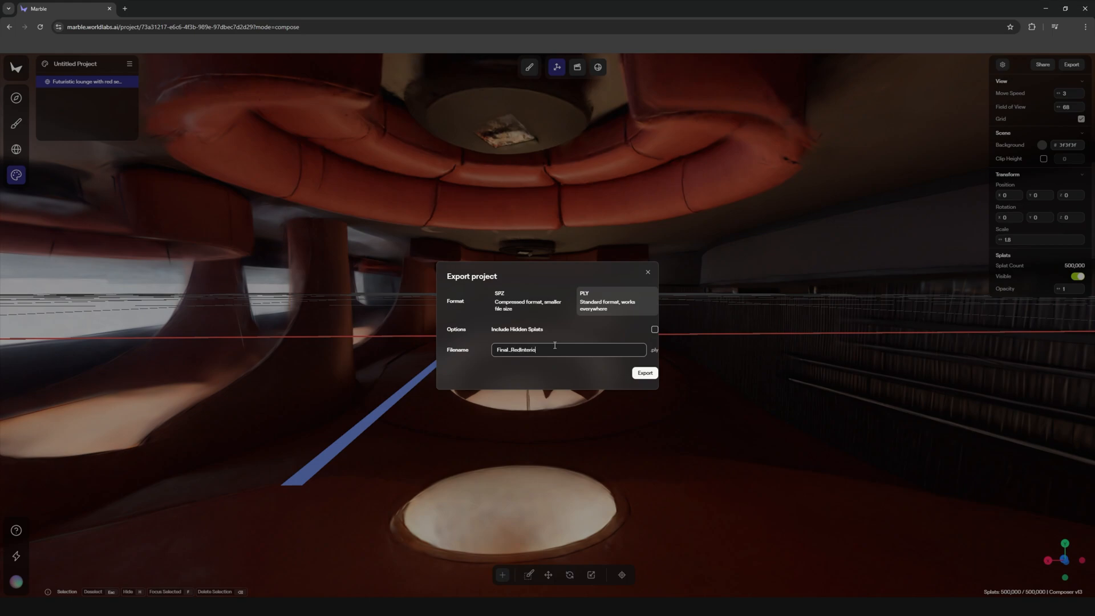
{"action": "type", "text": "r"}
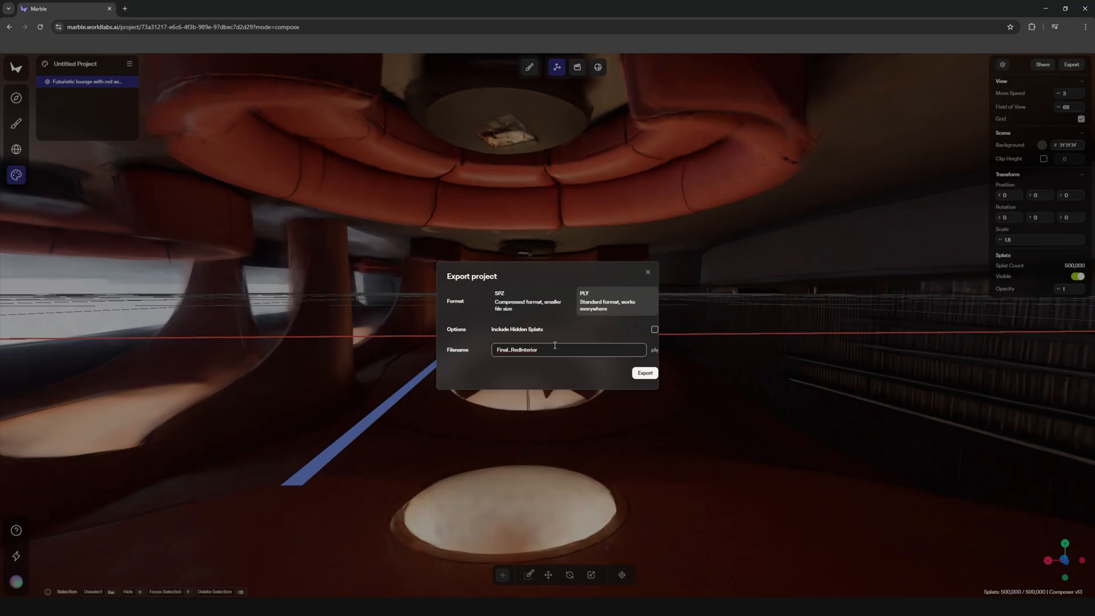
{"action": "left_click", "coordinate": [646, 272]}
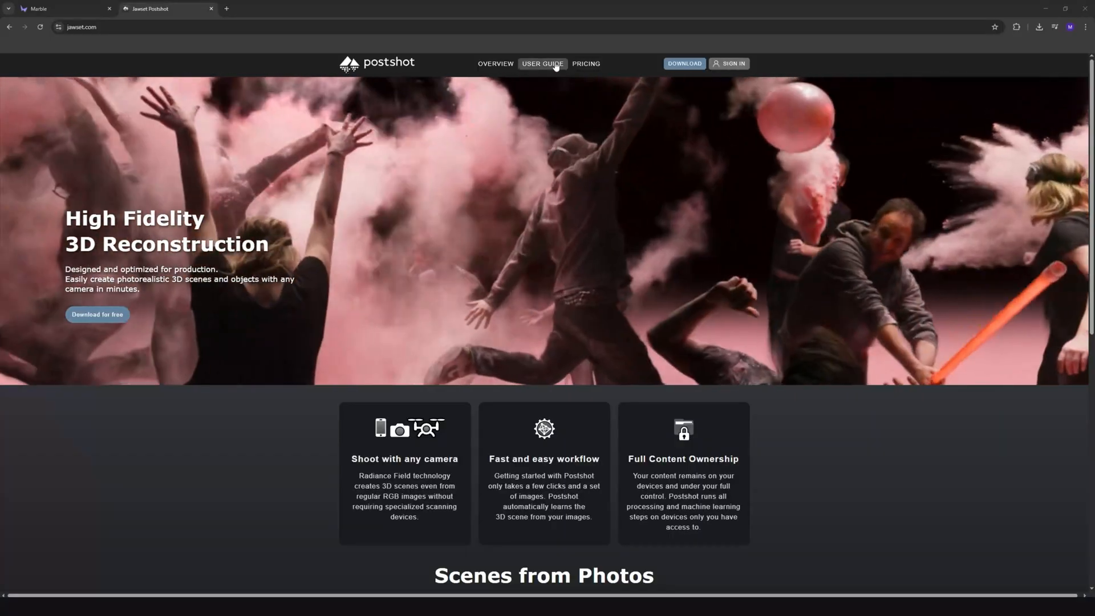
- Show the Postshot pricing page listing the Free, Indie and Studio plans
{"action": "left_click", "coordinate": [585, 63]}
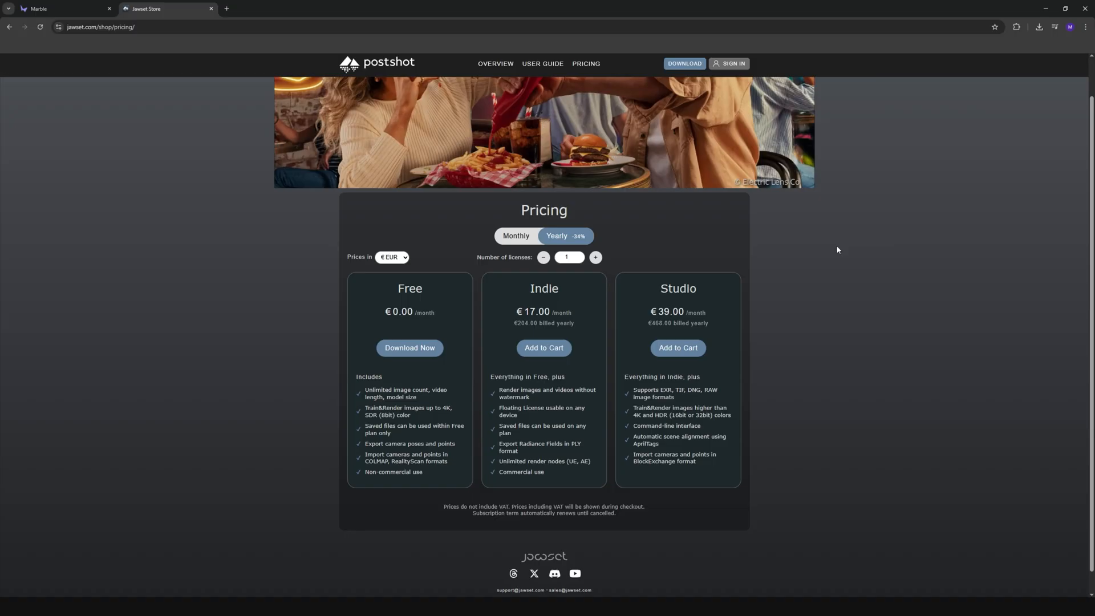
{"action": "mouse_move", "coordinate": [497, 330]}
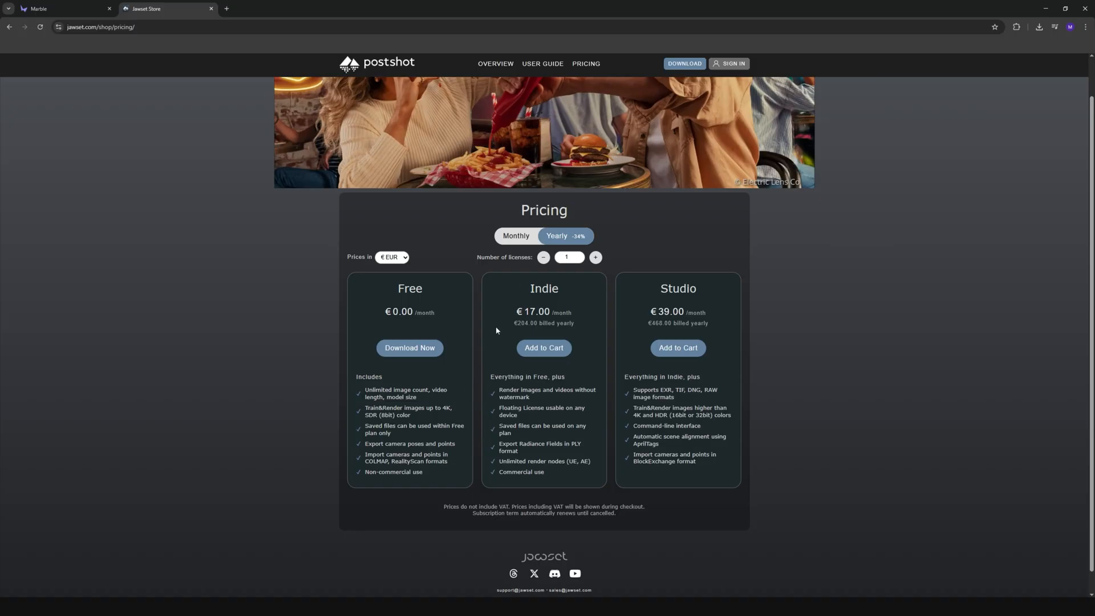
{"action": "mouse_move", "coordinate": [517, 243]}
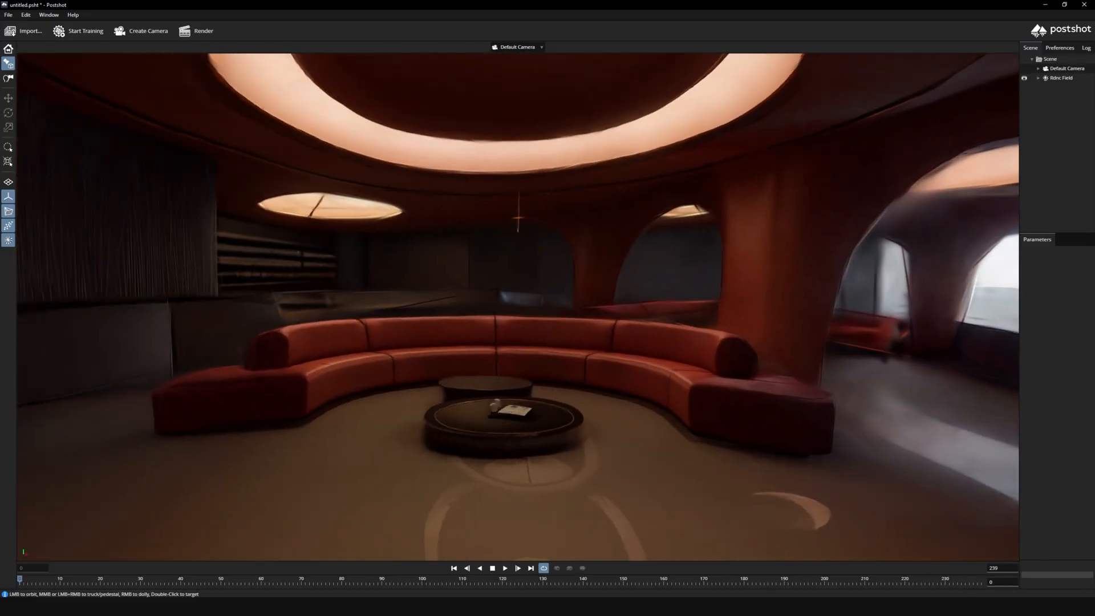
- Use File > Save As to store the lounge scene as Final_RedInterior_001
{"action": "left_click", "coordinate": [8, 15]}
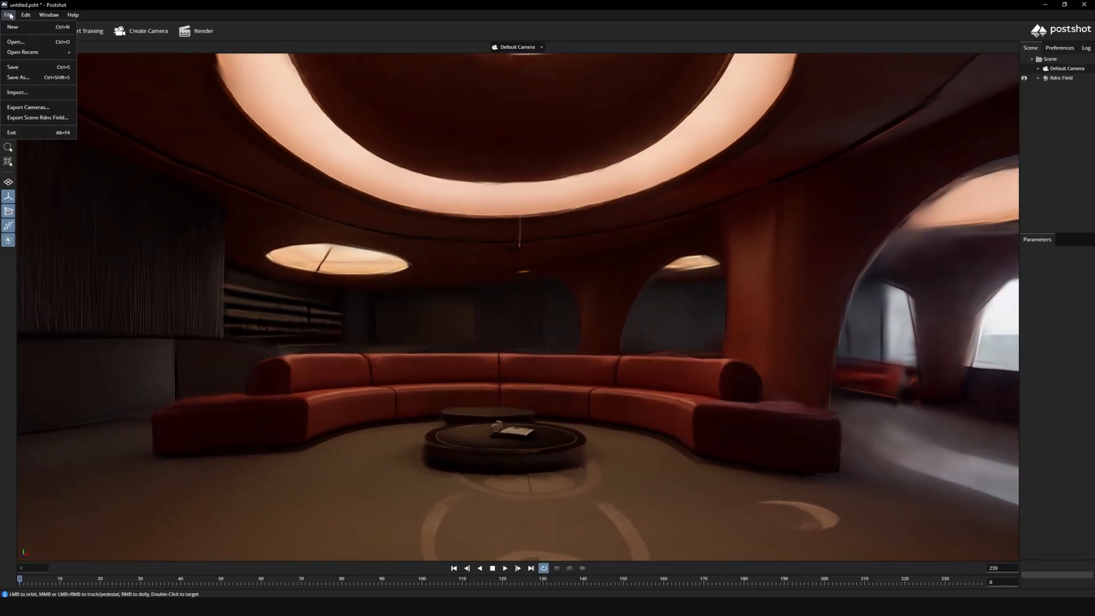
{"action": "left_click", "coordinate": [18, 77]}
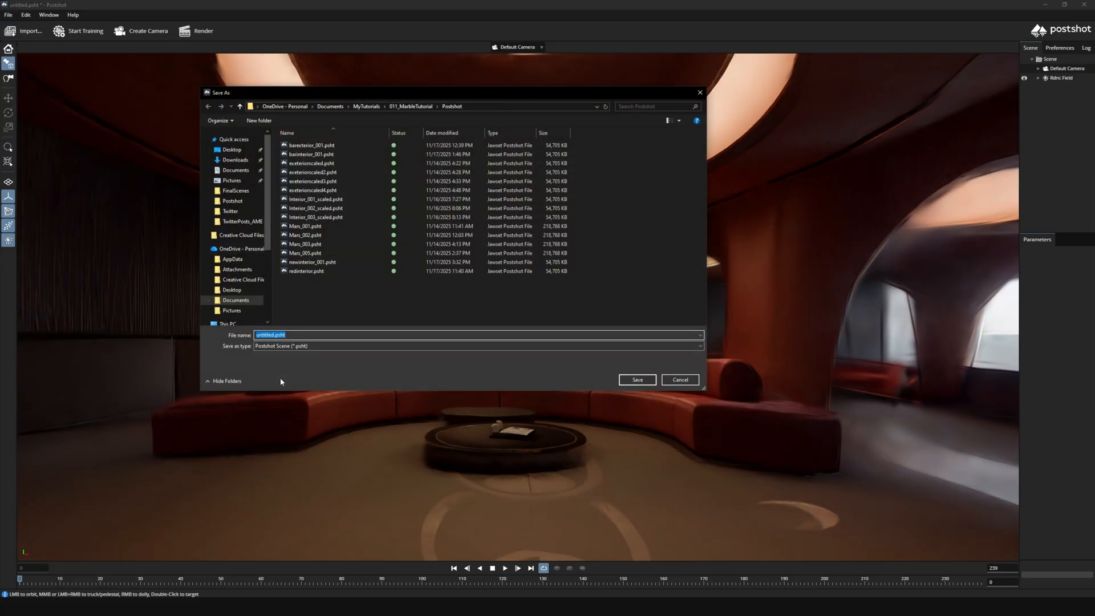
{"action": "left_click", "coordinate": [273, 335]}
{"action": "type", "text": "Final_RedInterior_"}
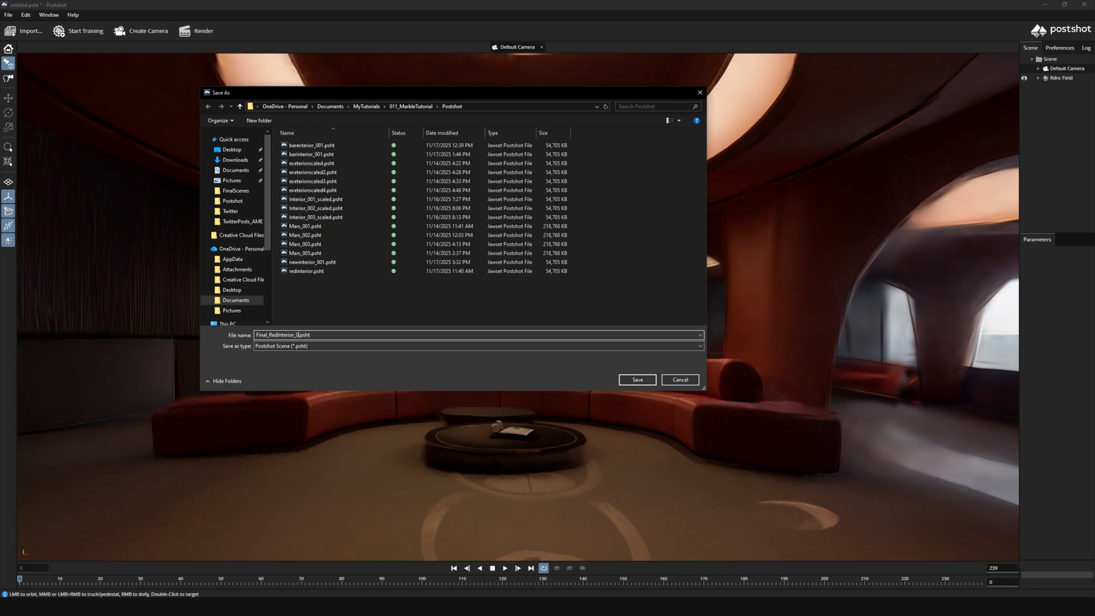
{"action": "left_click", "coordinate": [635, 380]}
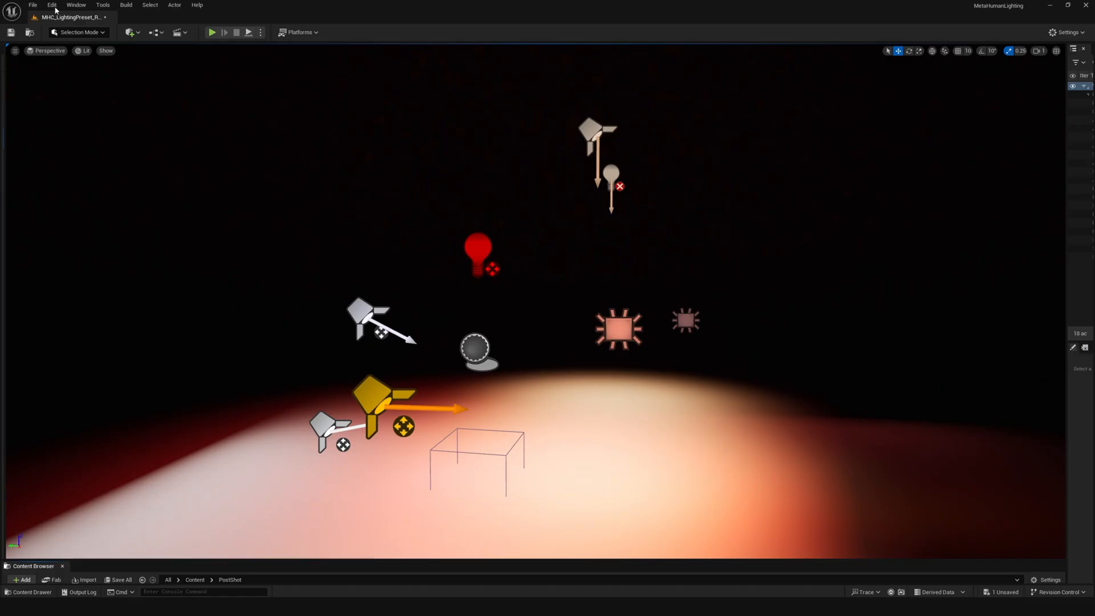
- Search Plugins for 'posts', verify Jawset Postshot is ticked, then close Plugins
{"action": "left_click", "coordinate": [52, 6]}
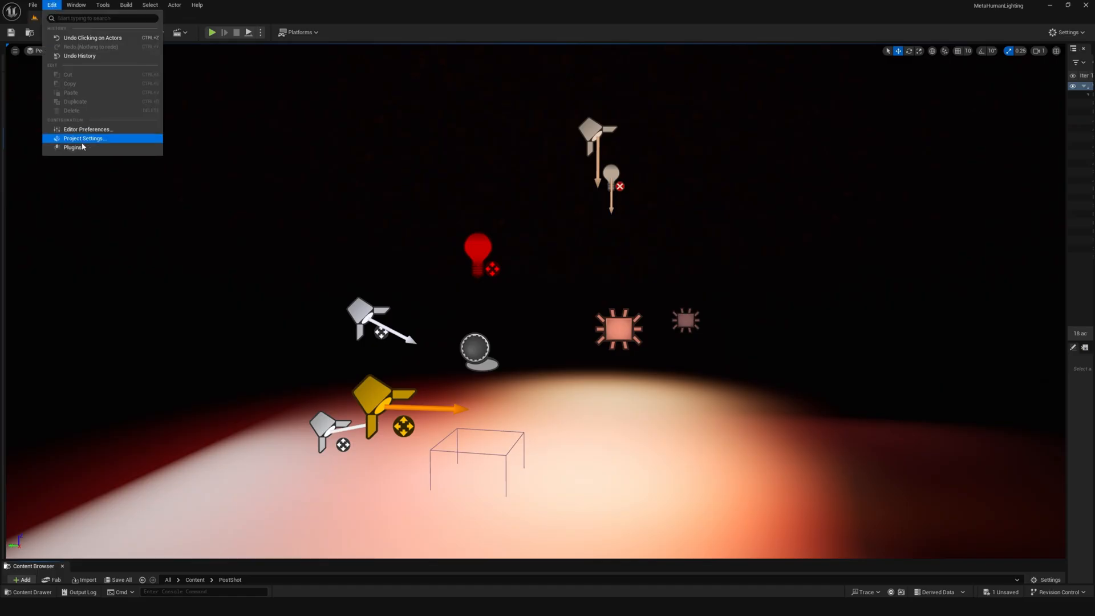
{"action": "left_click", "coordinate": [73, 148]}
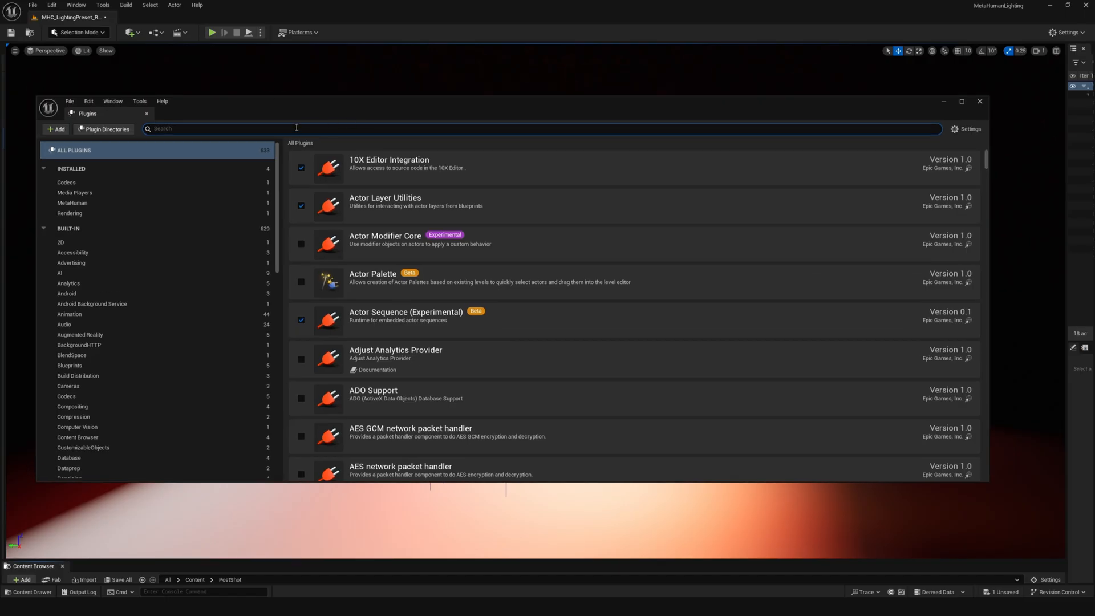
{"action": "type", "text": "posts"}
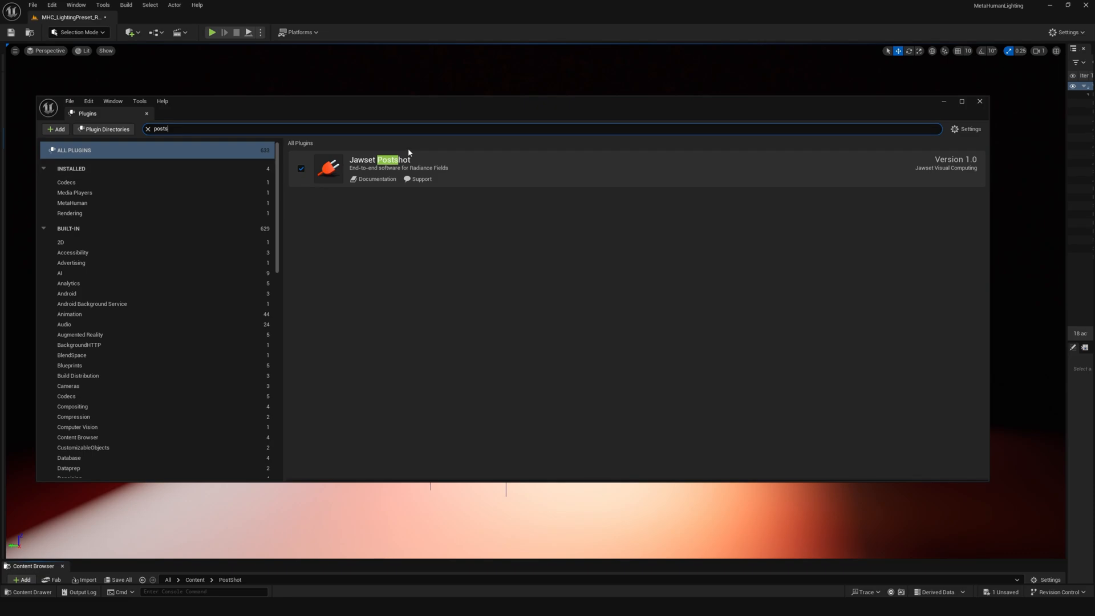
{"action": "left_click", "coordinate": [979, 102]}
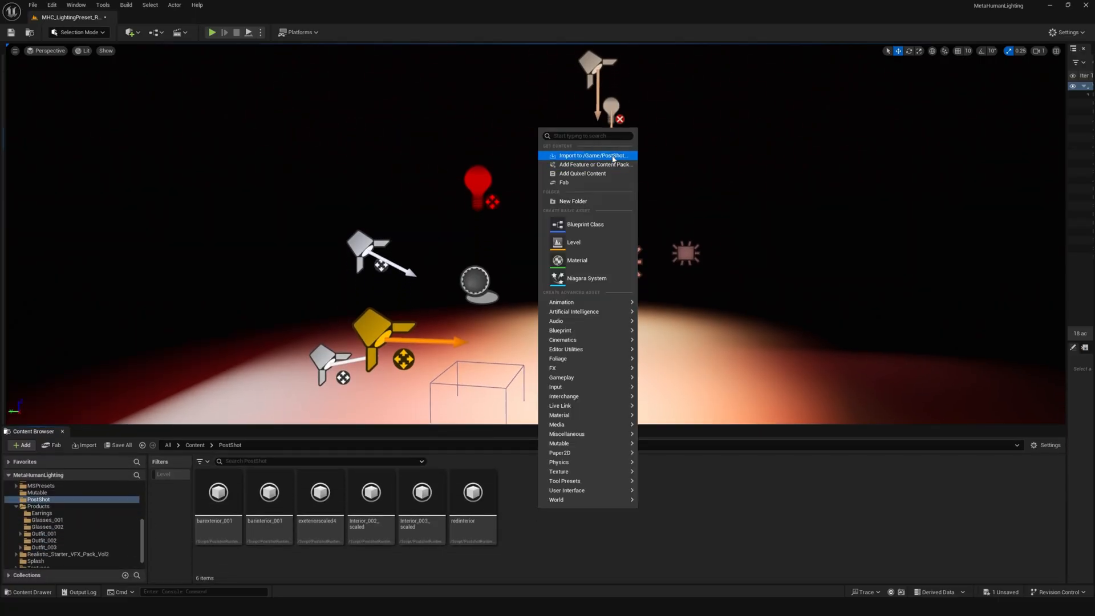
- Import Final_RedInterior_001.pshot into the /Game/PostShot content folder
{"action": "left_click", "coordinate": [594, 155]}
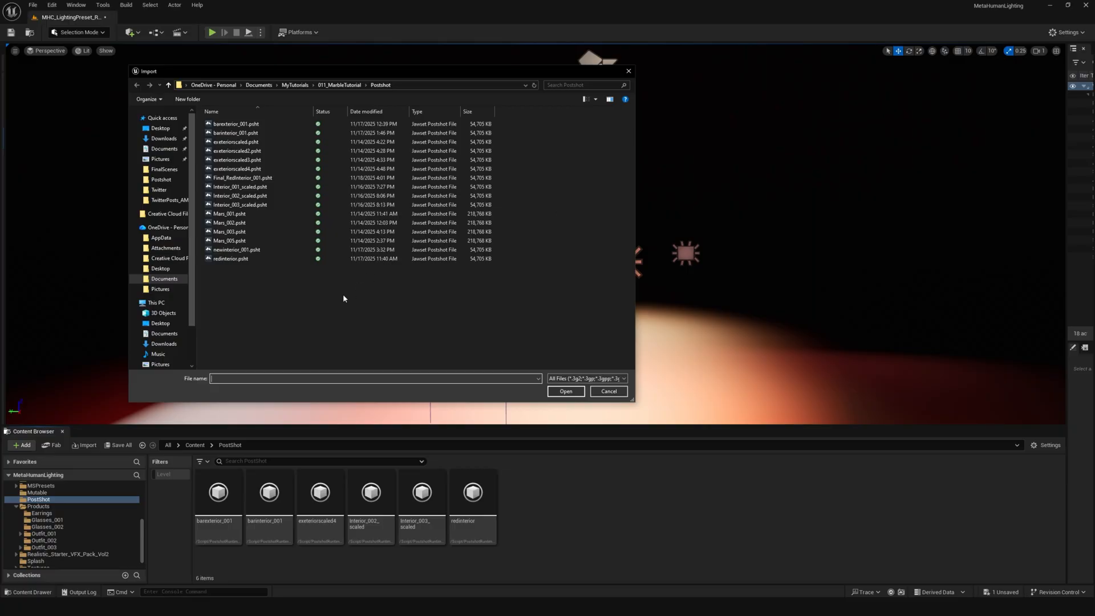
{"action": "left_click", "coordinate": [243, 177]}
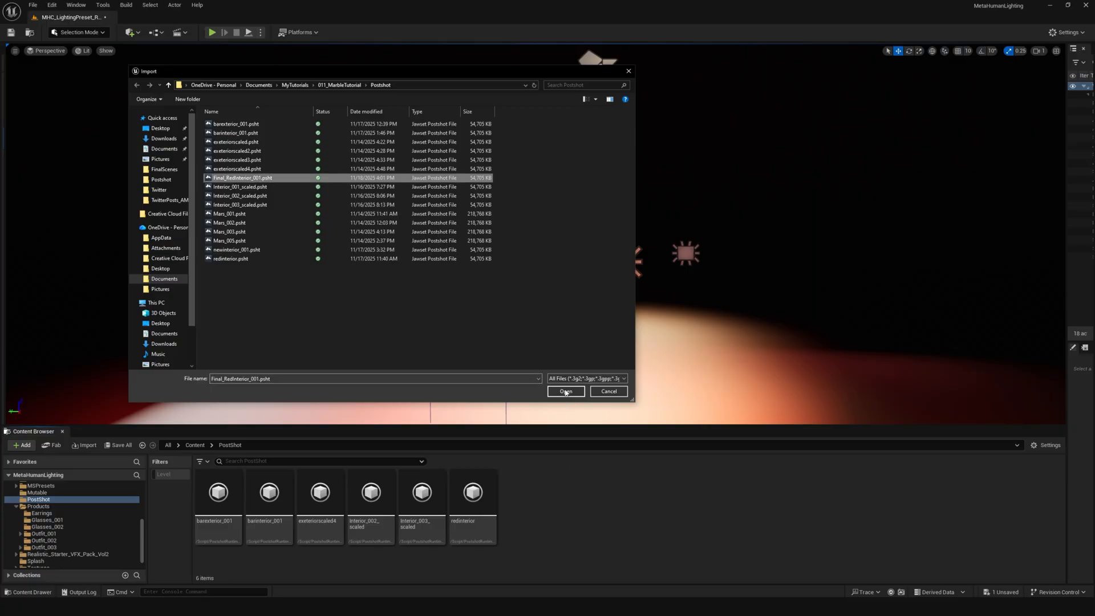
{"action": "left_click", "coordinate": [566, 391]}
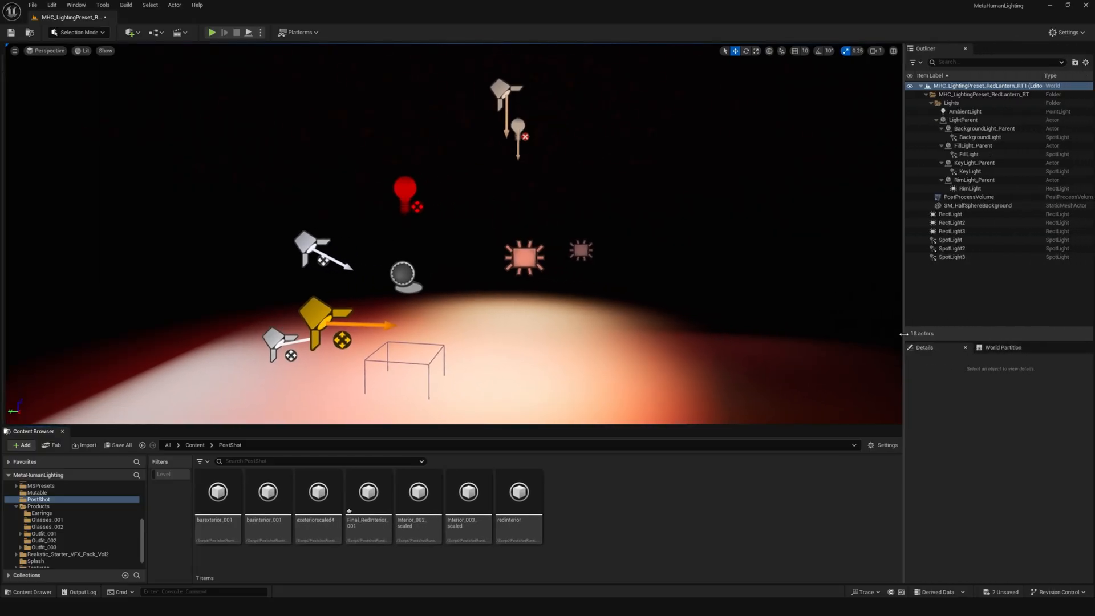
{"action": "mouse_move", "coordinate": [519, 491]}
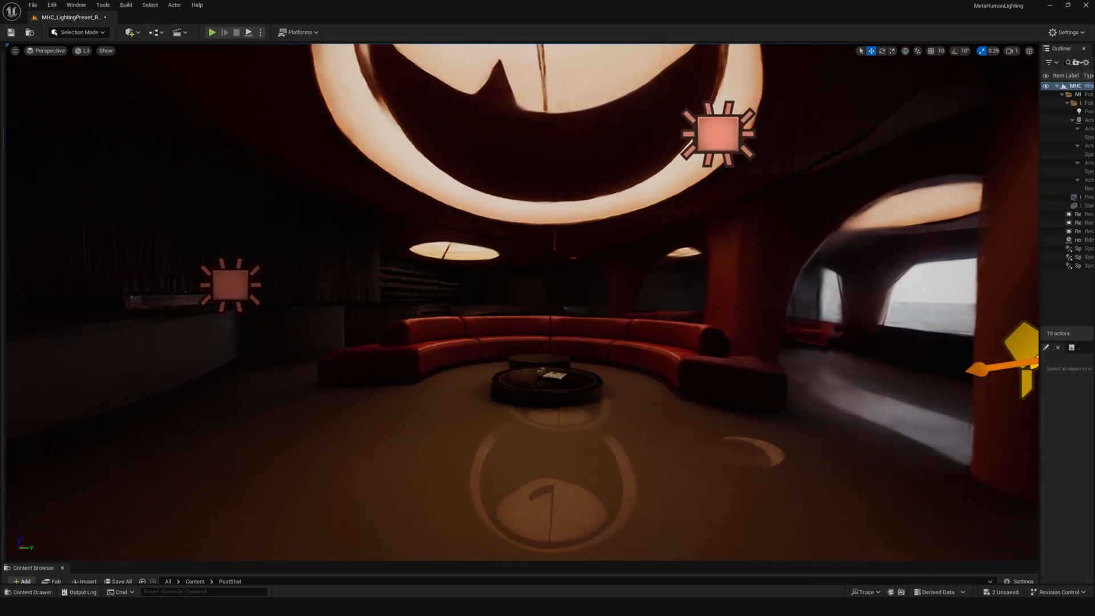
- Add a plane at the lounge floor and untick its Visible setting in Details
{"action": "left_click", "coordinate": [130, 32]}
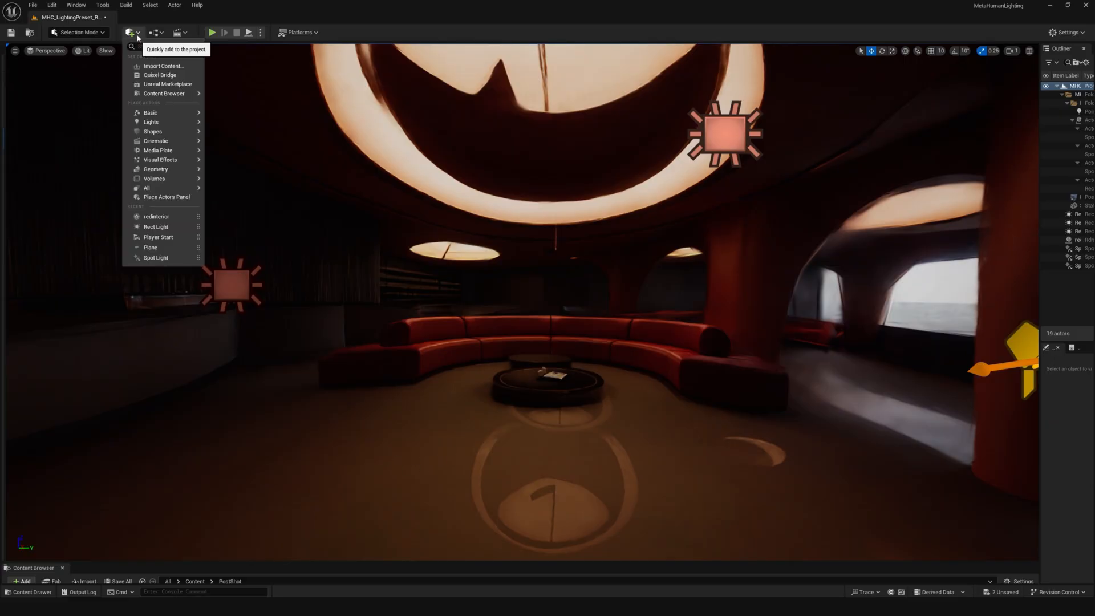
{"action": "mouse_move", "coordinate": [153, 132]}
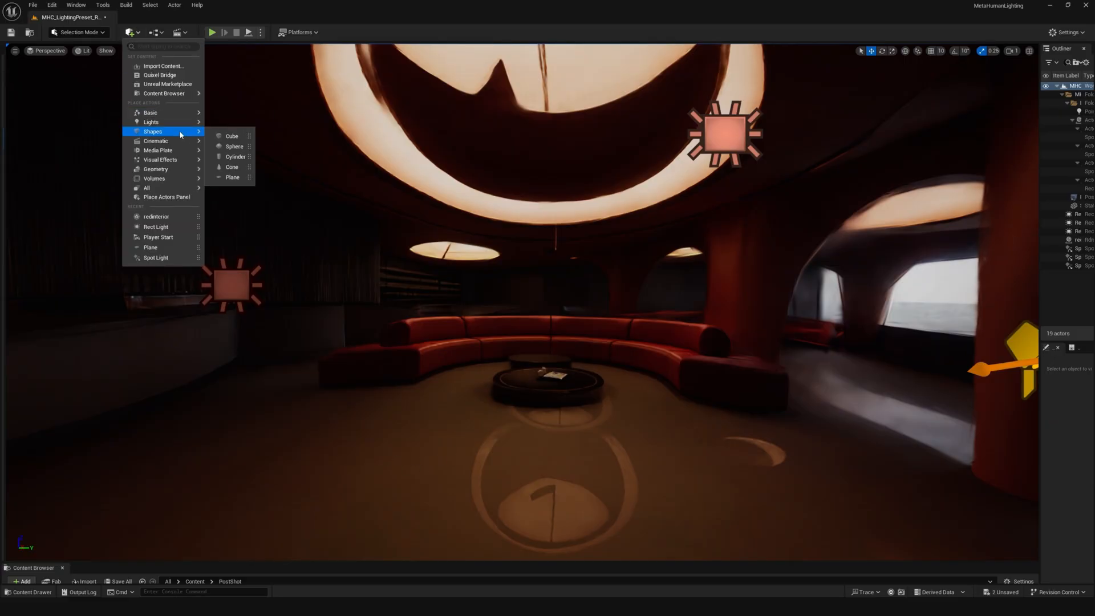
{"action": "left_click", "coordinate": [232, 177]}
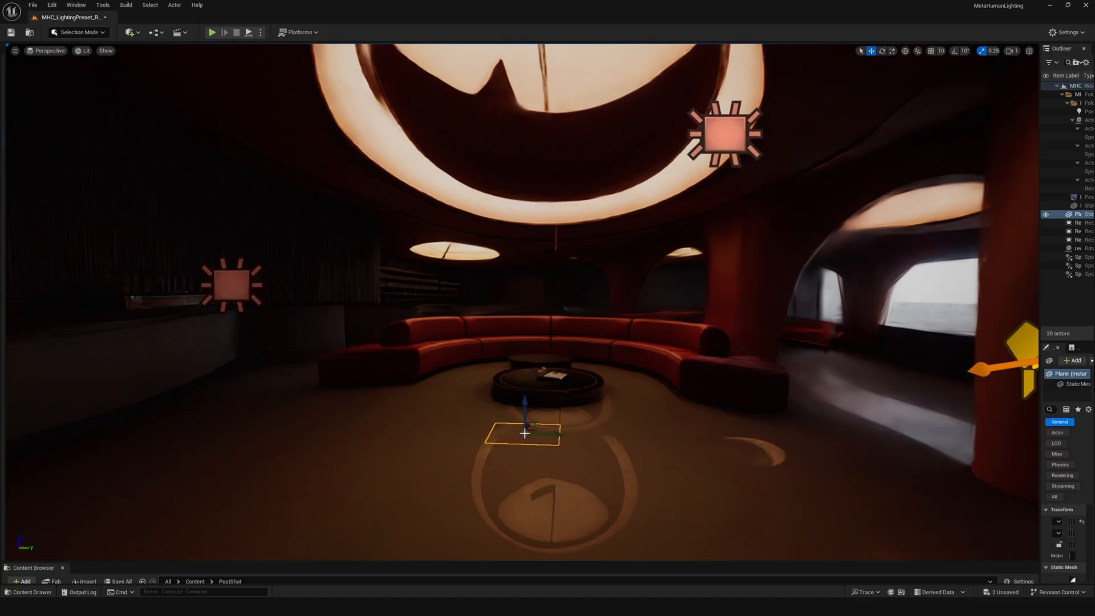
{"action": "left_click_drag", "start_coordinate": [526, 433], "coordinate": [526, 356]}
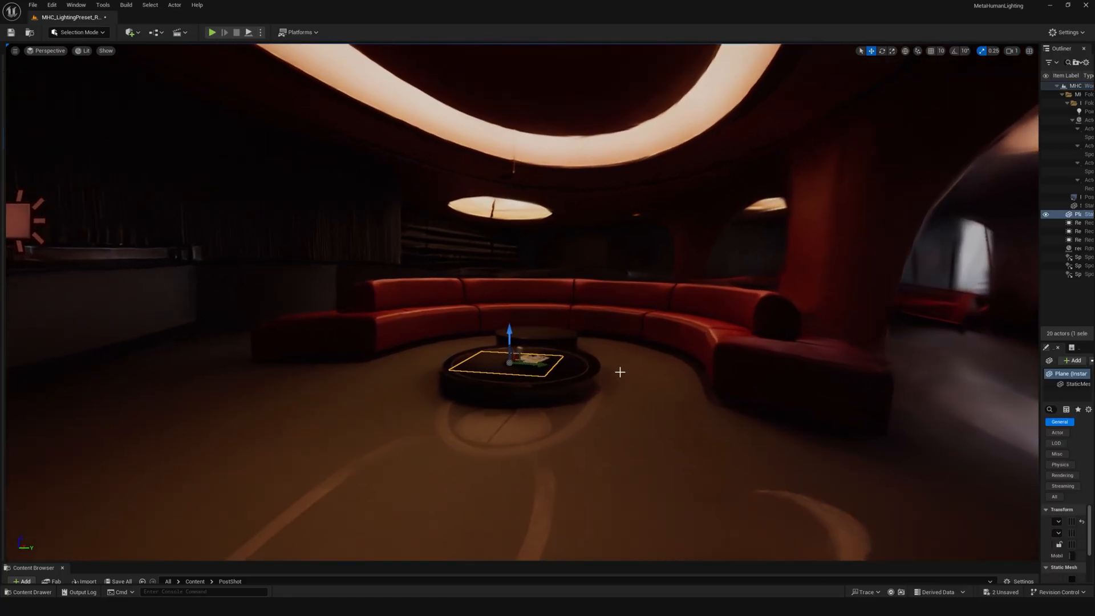
{"action": "left_click_drag", "start_coordinate": [510, 360], "coordinate": [402, 440]}
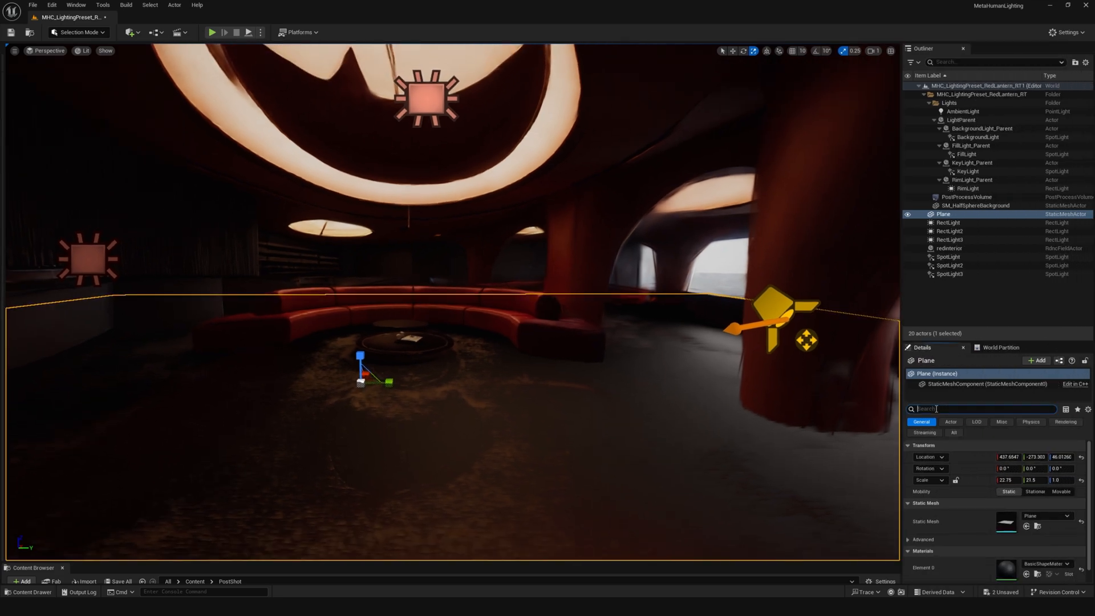
{"action": "type", "text": "visi"}
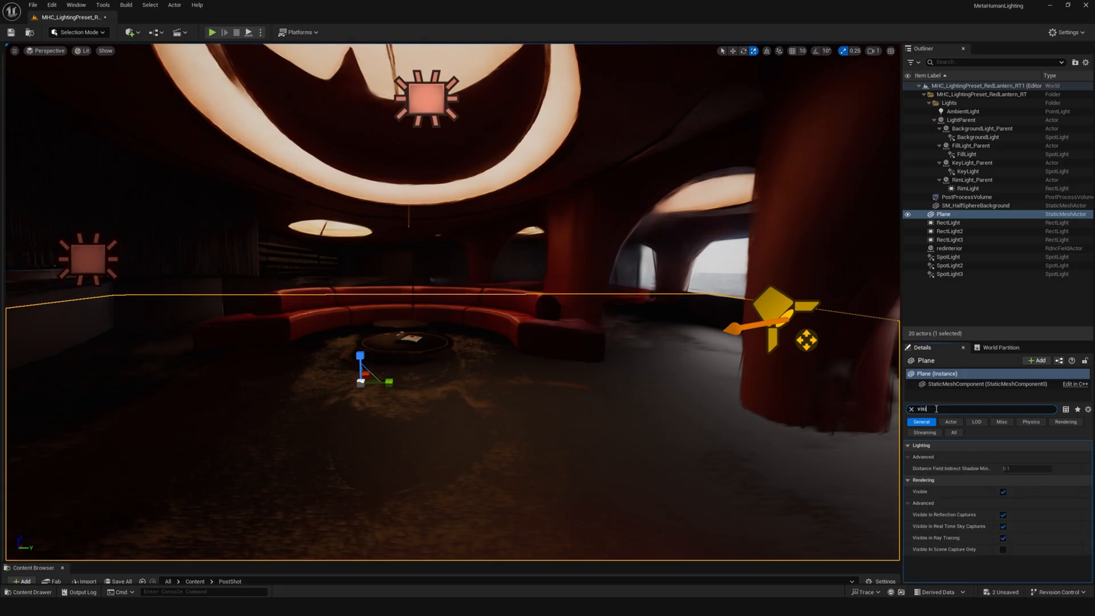
{"action": "left_click", "coordinate": [1004, 491]}
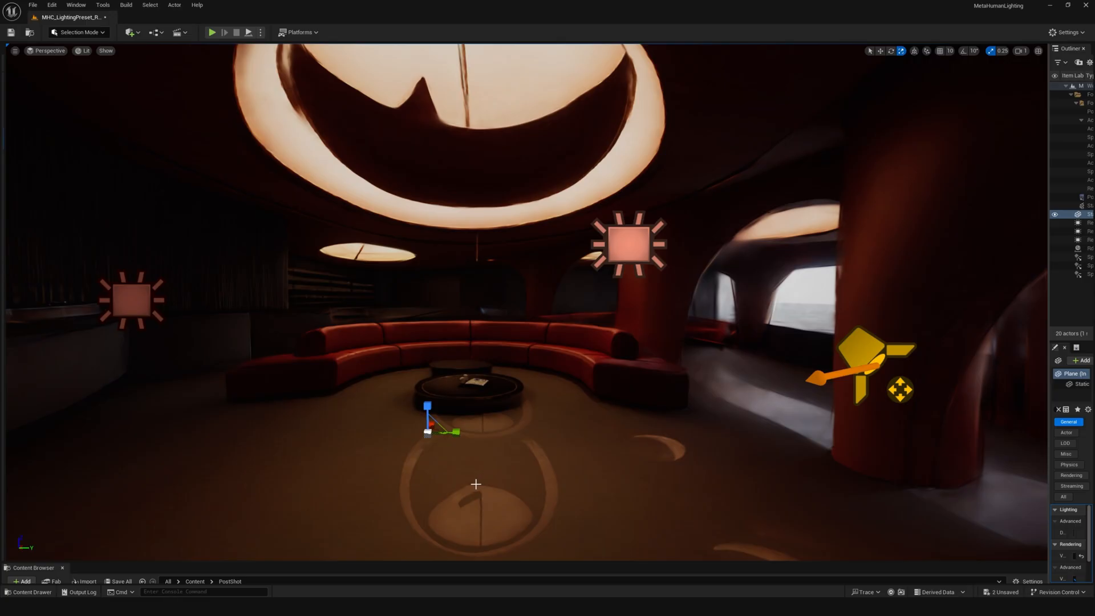
{"action": "mouse_move", "coordinate": [461, 491]}
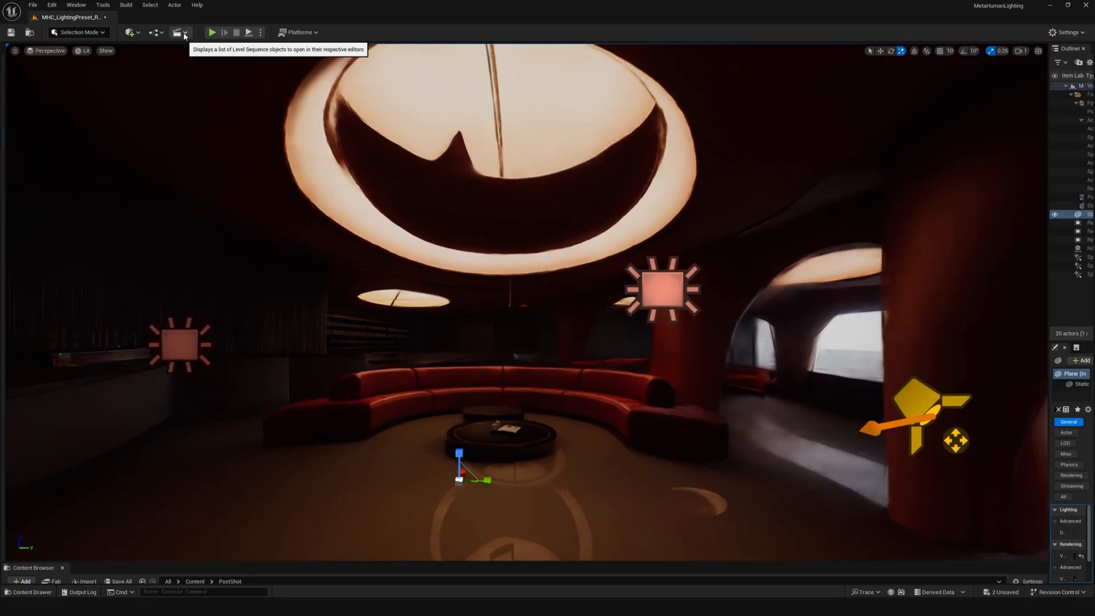
- Place a Player Start in the red interior level and confirm GameMode is BP_ThirdPersonGameMode
{"action": "left_click", "coordinate": [130, 32]}
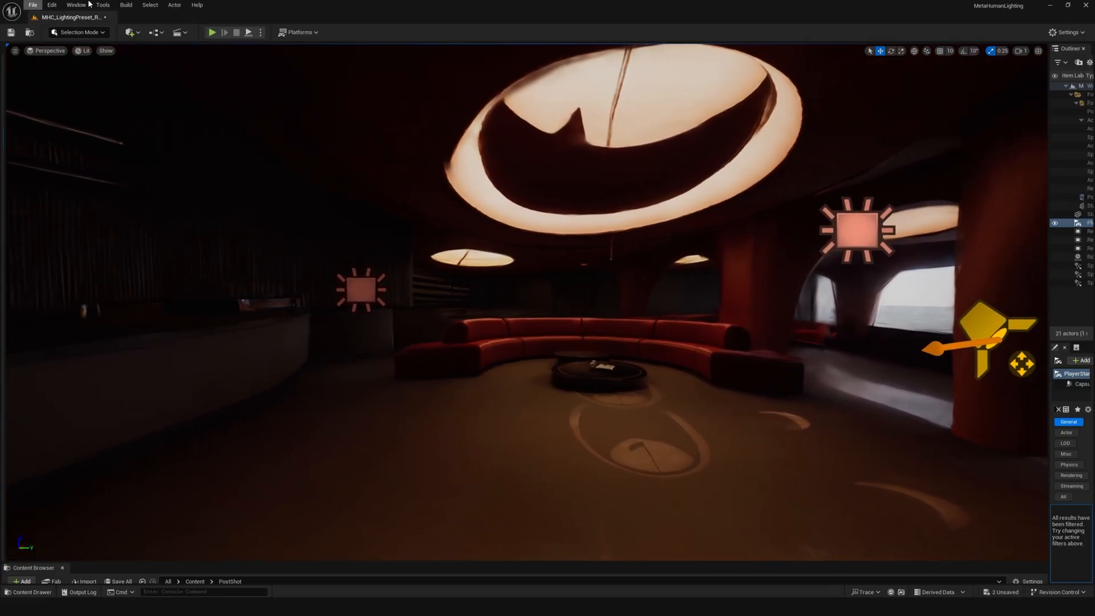
{"action": "left_click", "coordinate": [156, 32]}
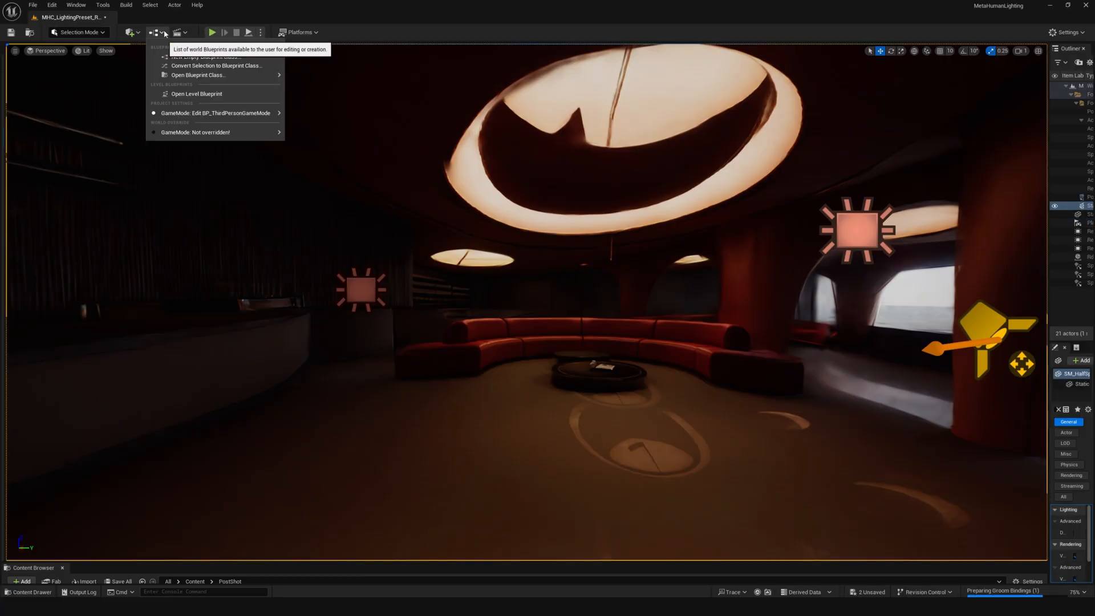
{"action": "mouse_move", "coordinate": [216, 112]}
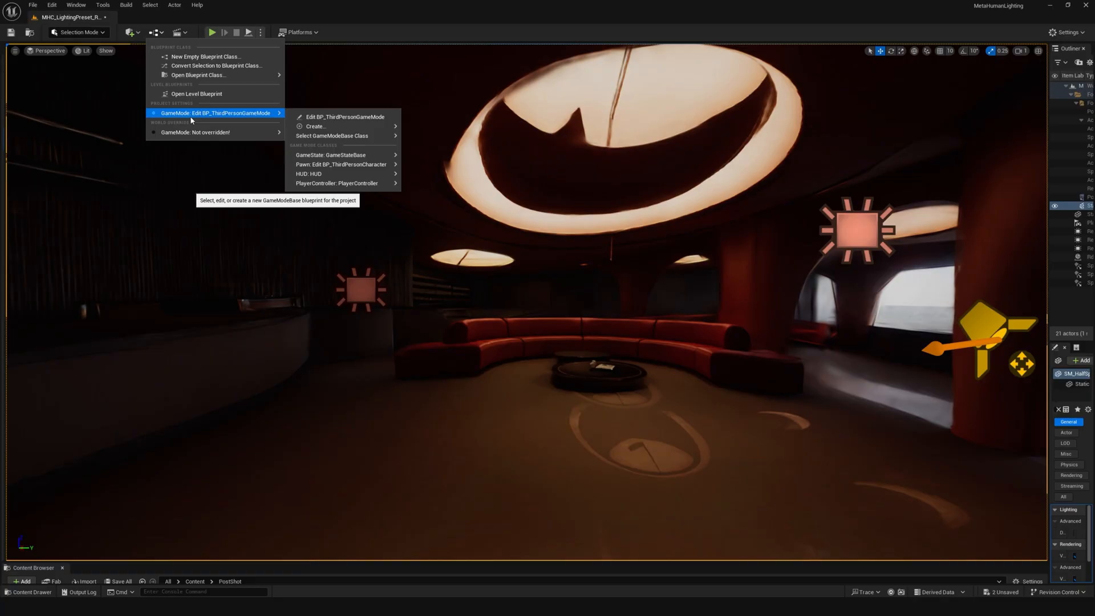
{"action": "mouse_move", "coordinate": [227, 121]}
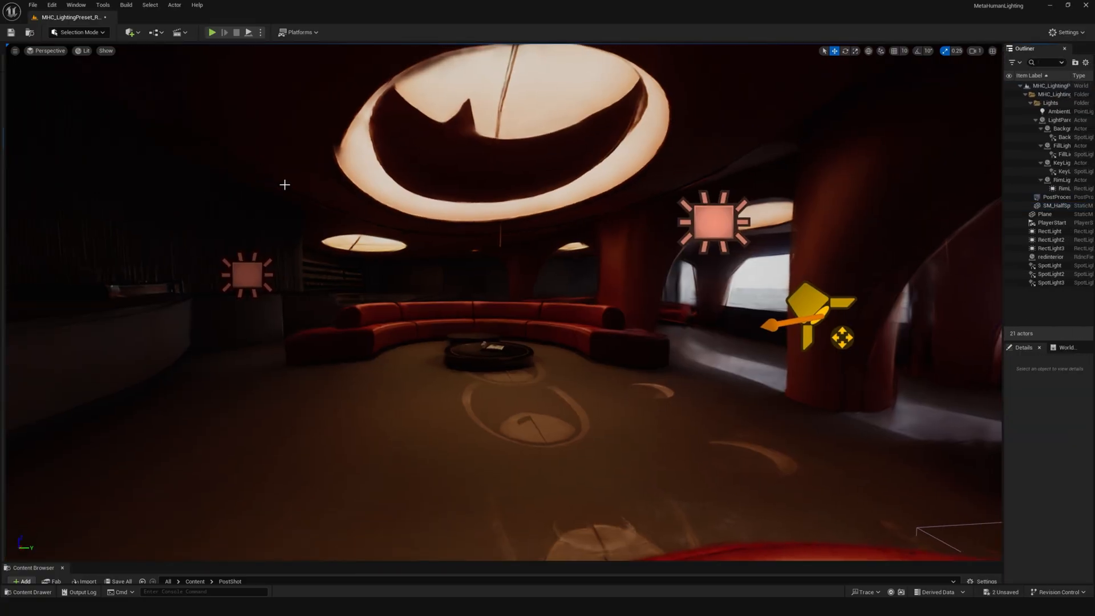
{"action": "mouse_move", "coordinate": [212, 32]}
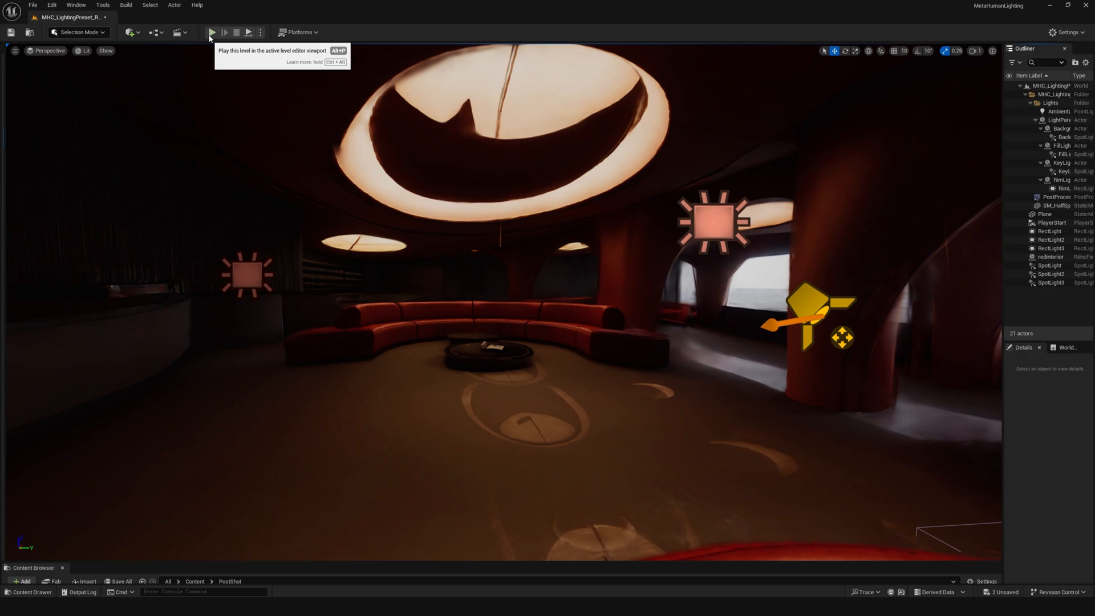
- Launch Play mode and walk the third-person MetaHuman character through the lounge
{"action": "left_click", "coordinate": [211, 32]}
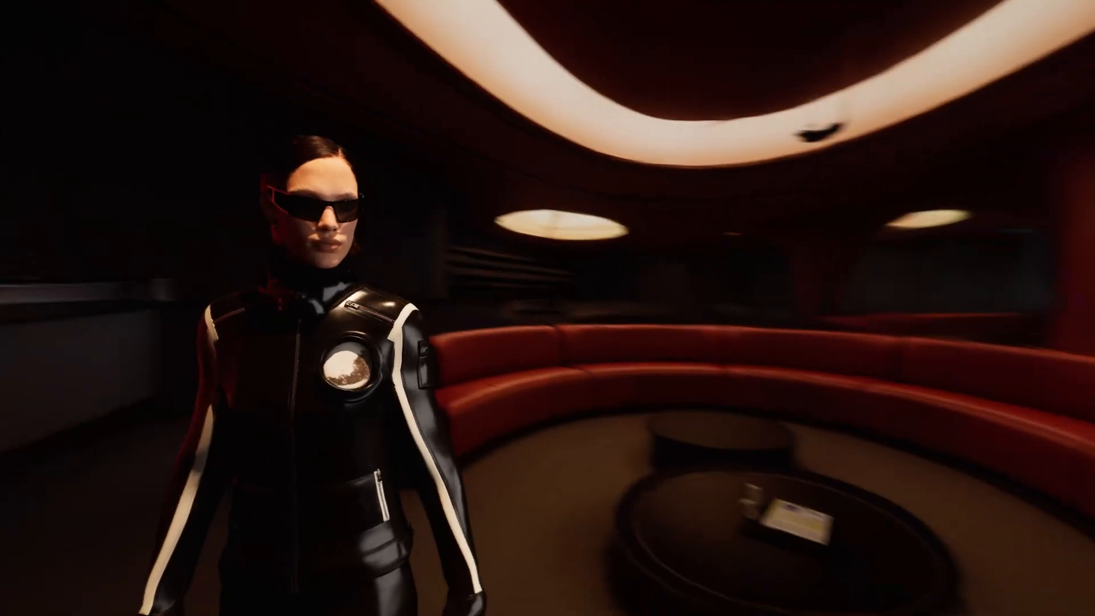
{"action": "mouse_move", "coordinate": [548, 308]}
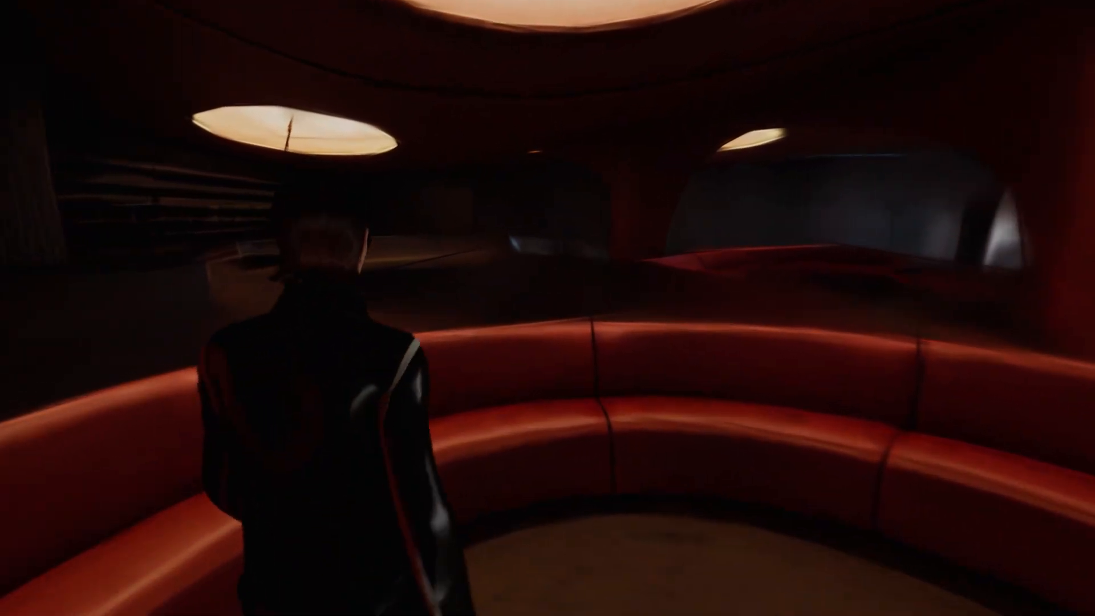